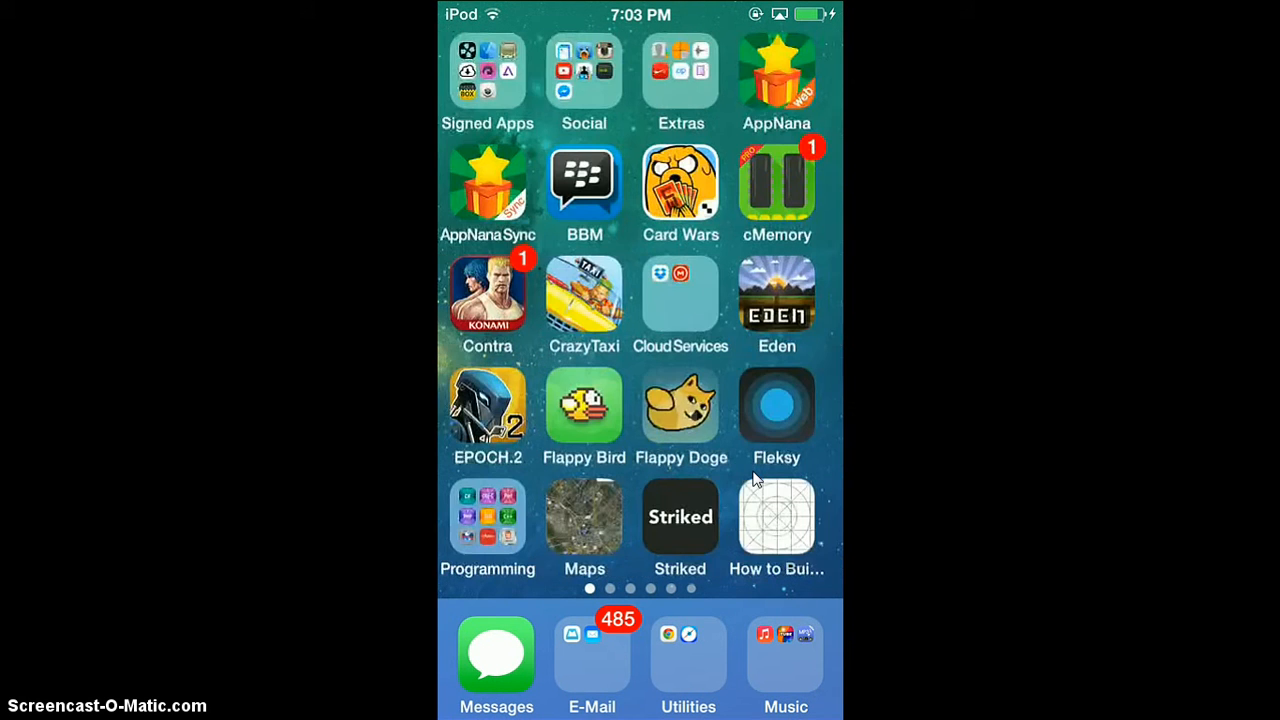
Step: Peek inside the Signed Apps folder on the home screen, then close it again
click(488, 70)
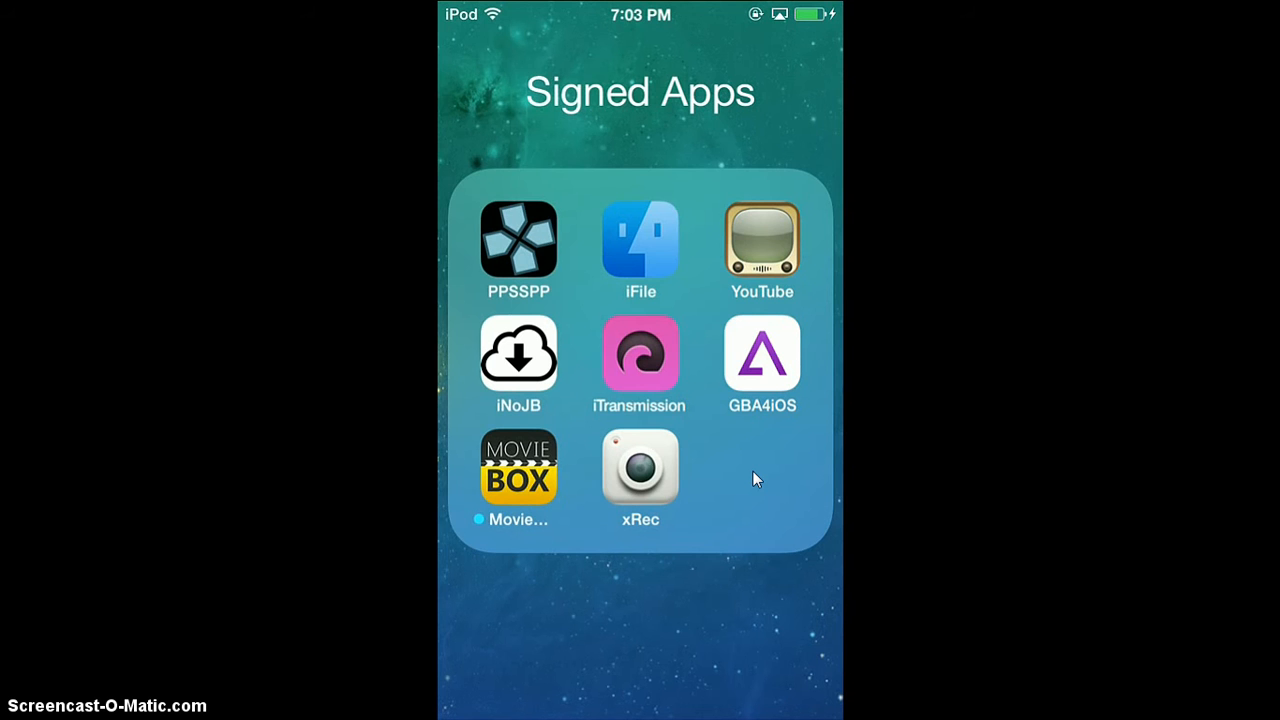
click(640, 464)
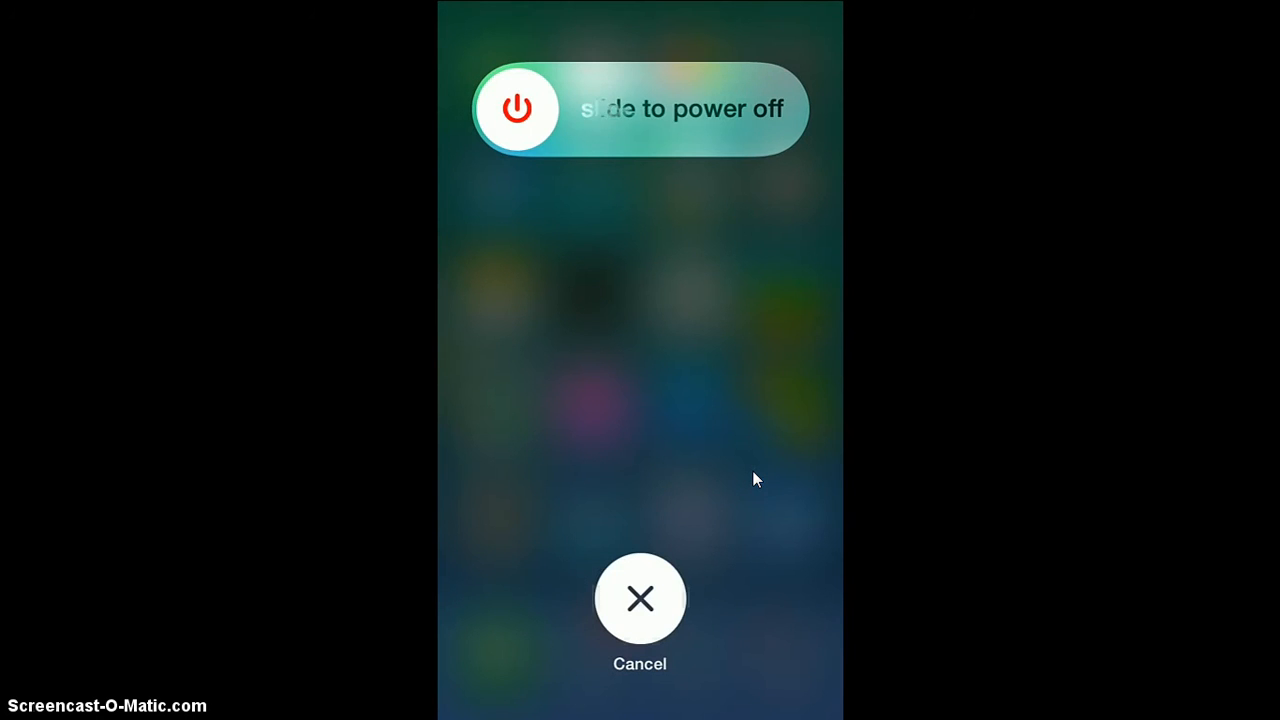
click(640, 598)
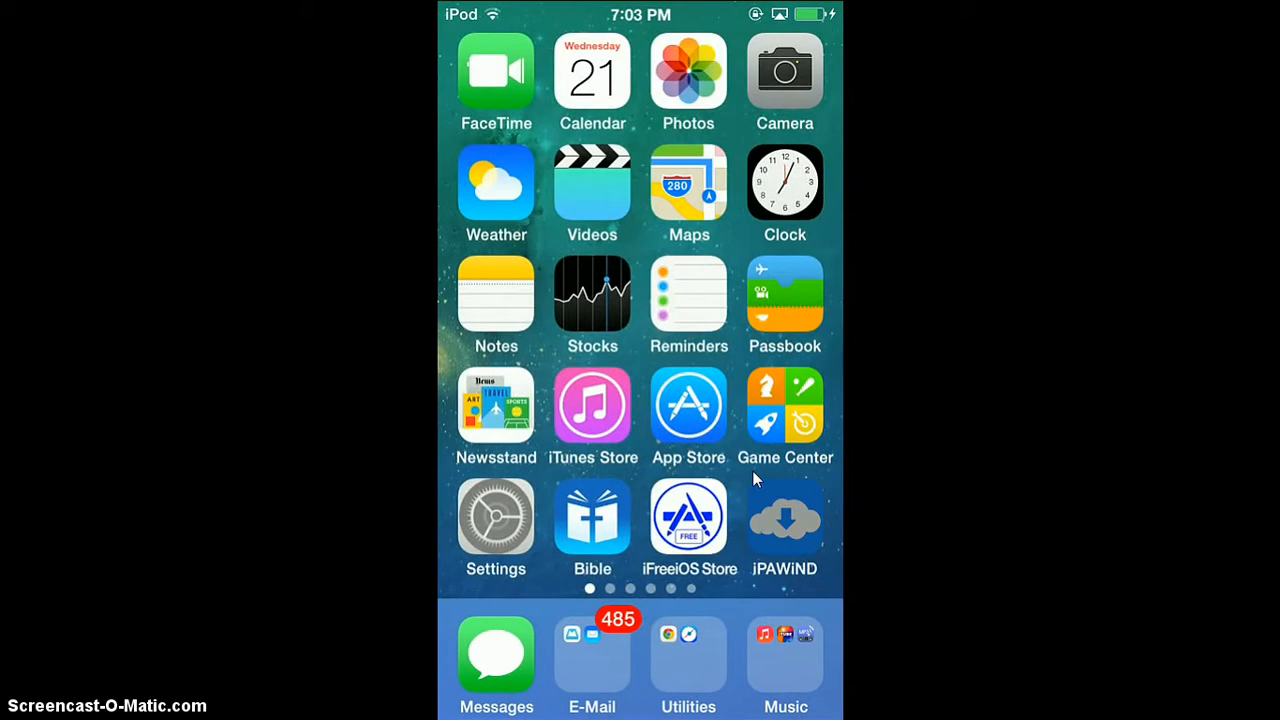
click(496, 512)
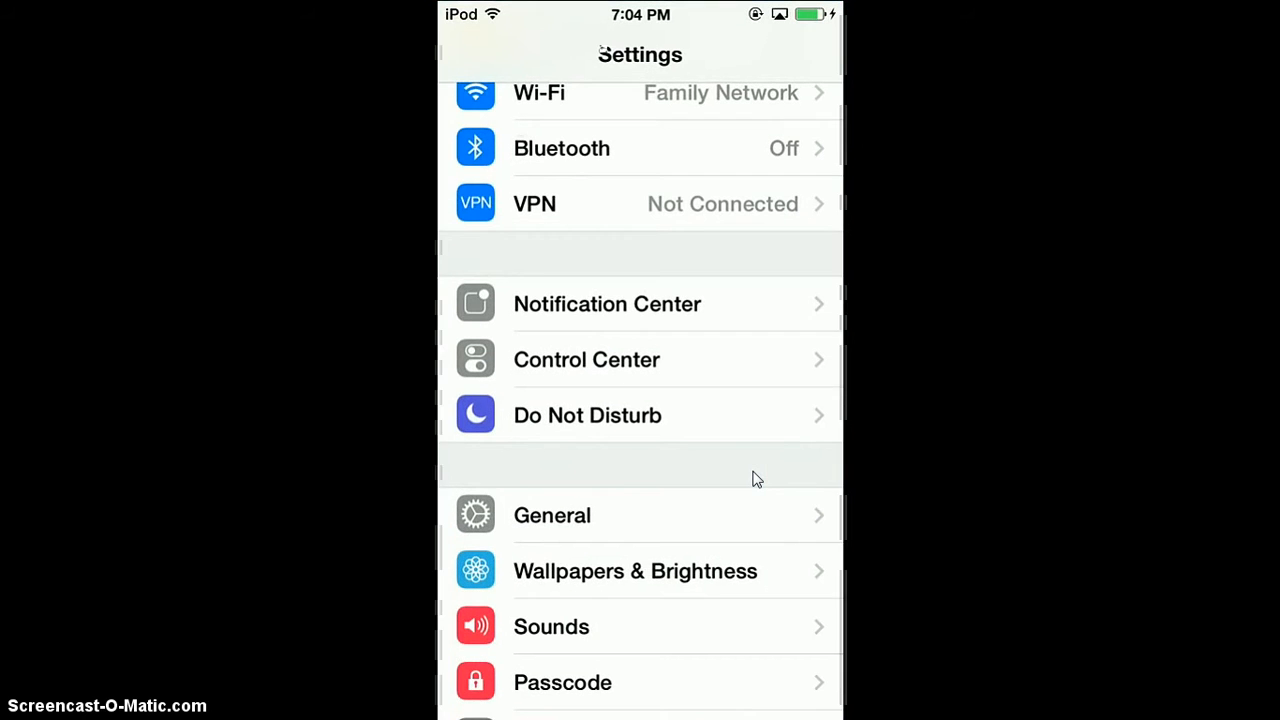
scroll(down, 3)
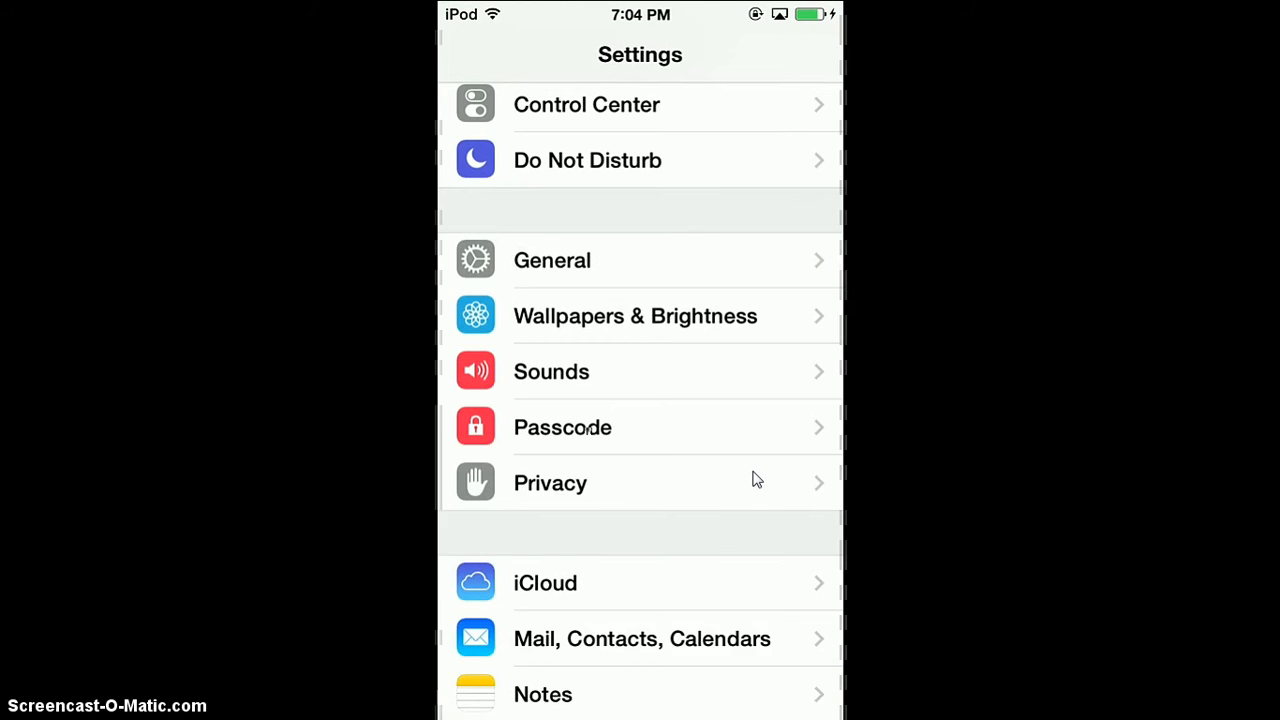
click(552, 260)
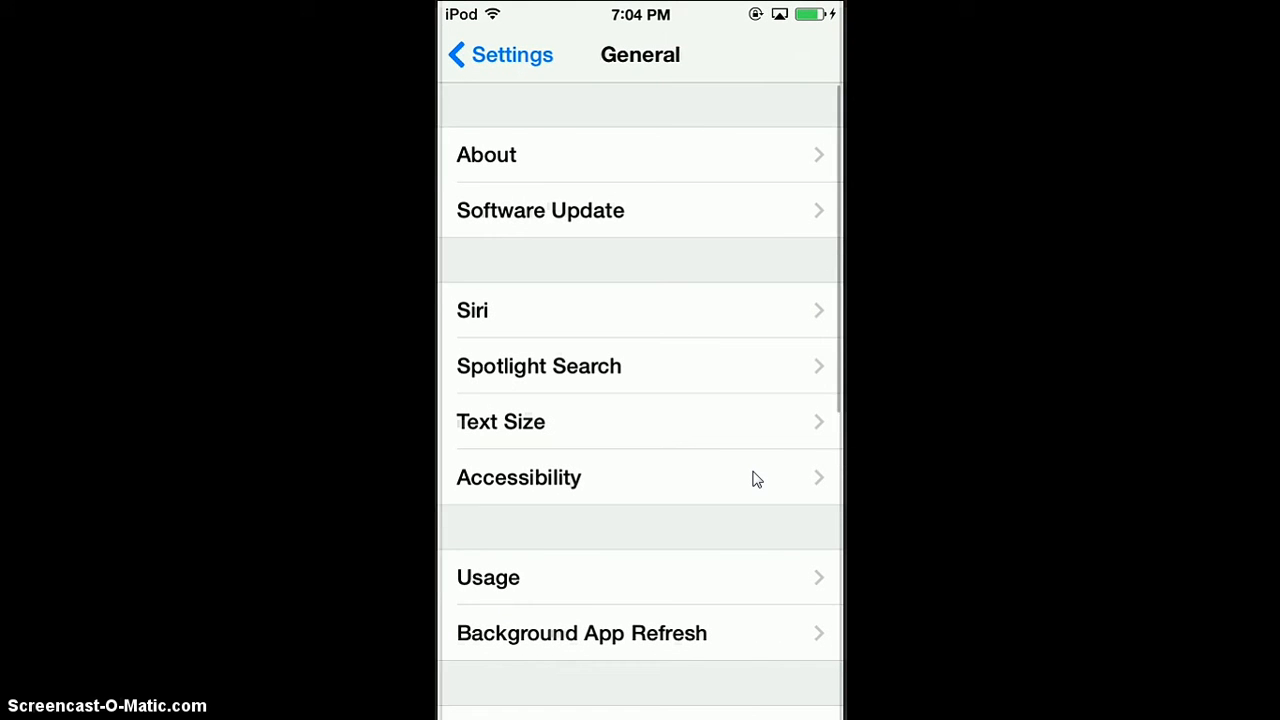
click(486, 156)
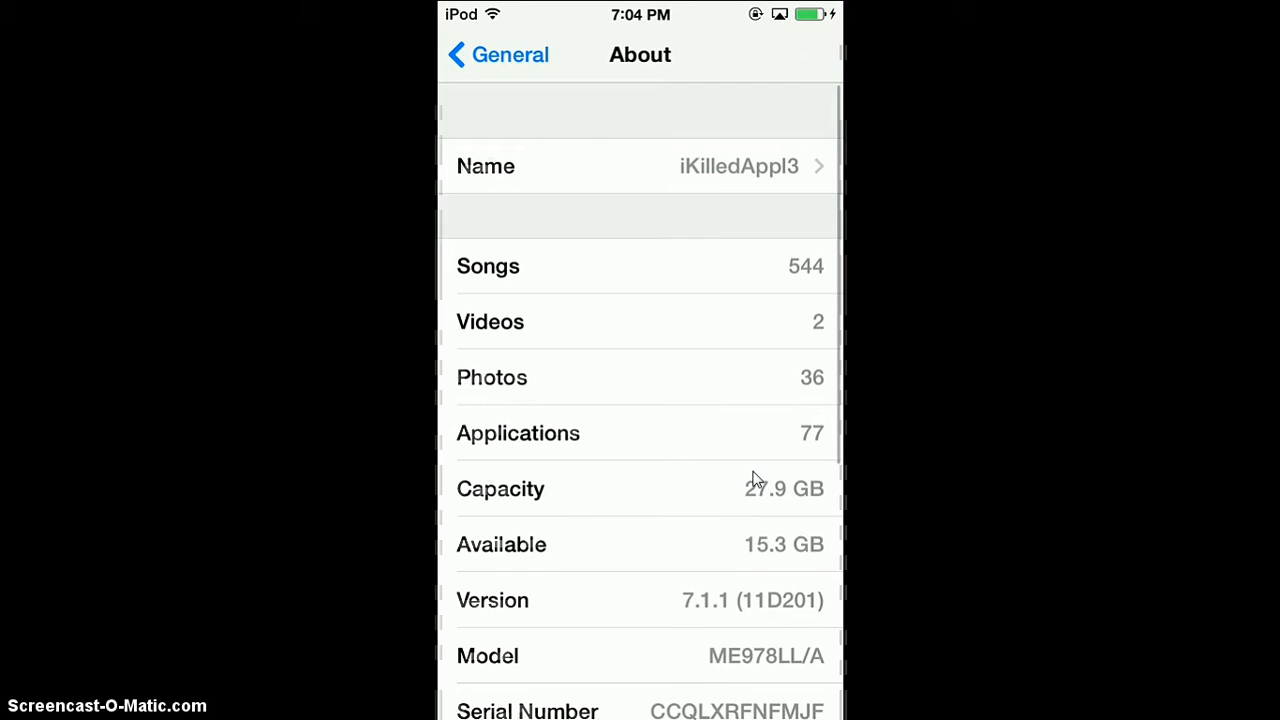
key(home)
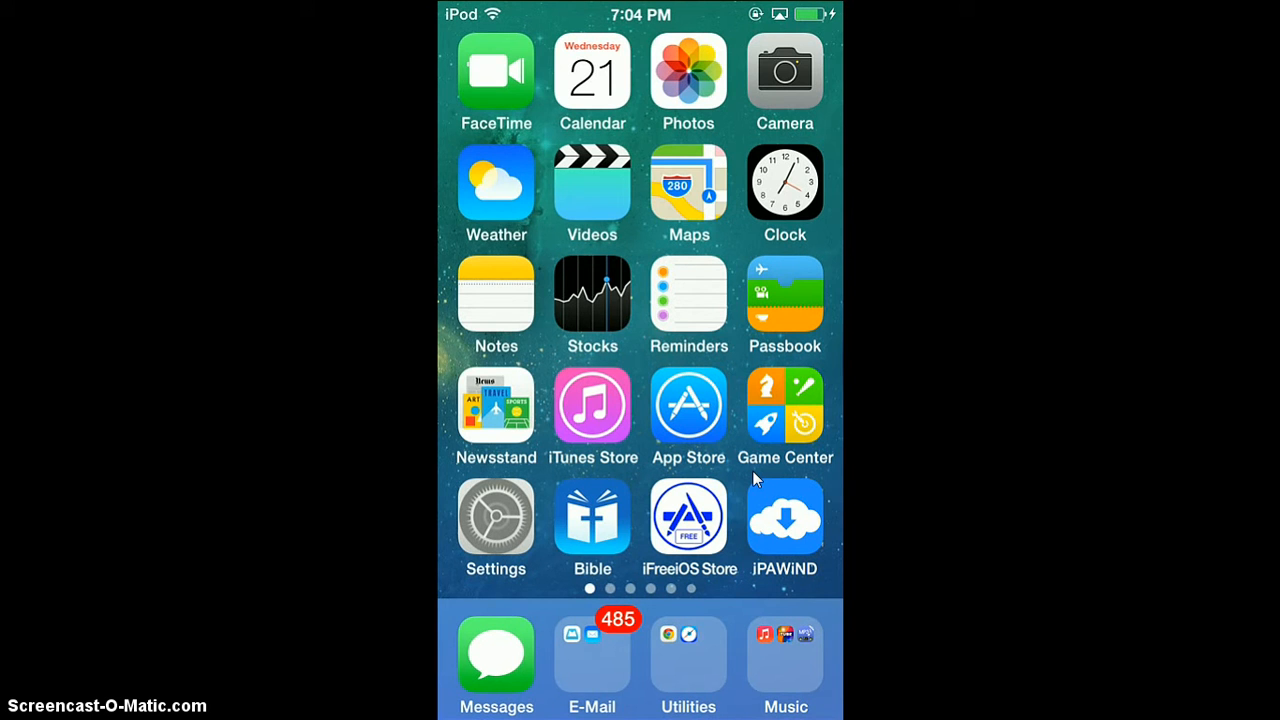
Step: Launch iPAWiND and browse the Latest Apps list, glancing at the side menu
click(784, 516)
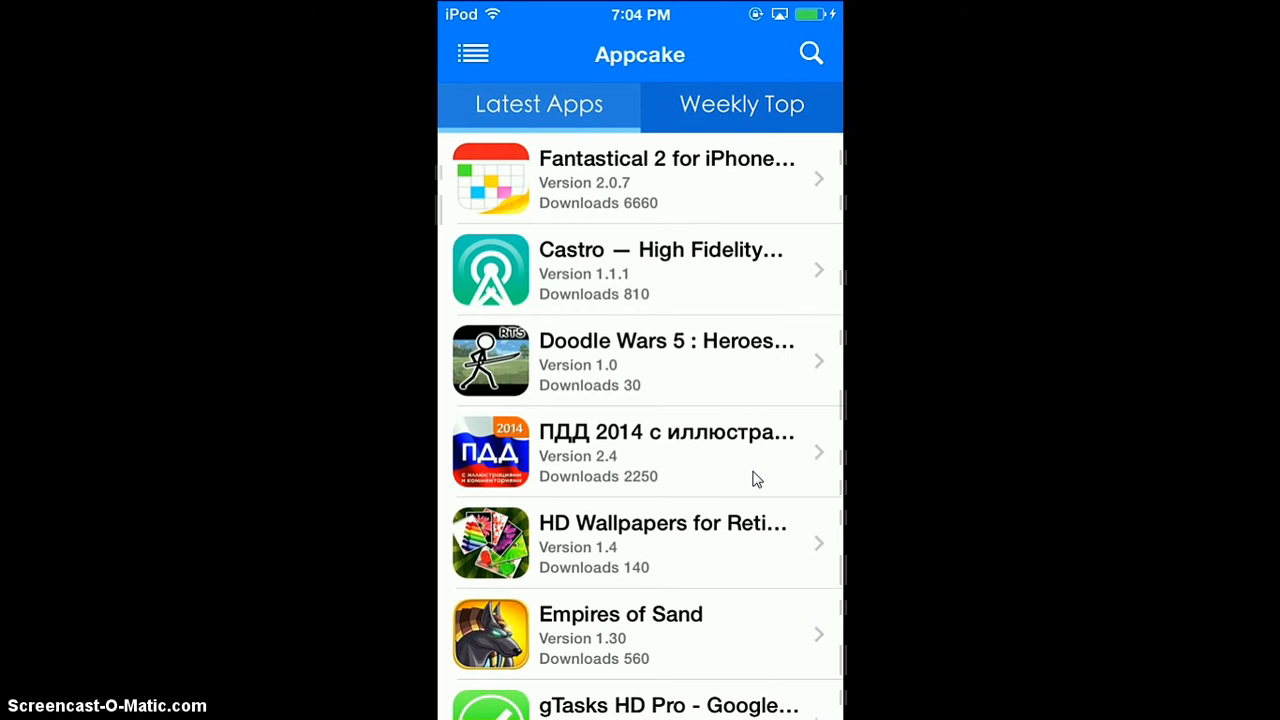
click(476, 52)
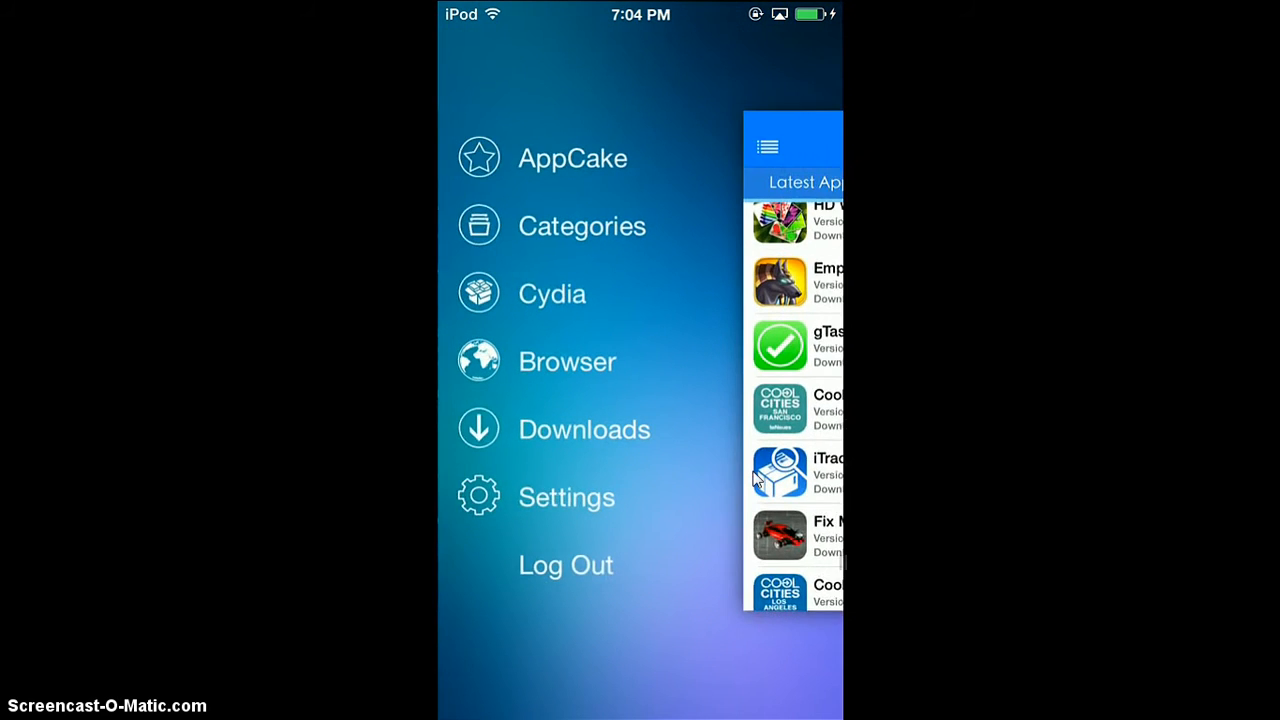
click(756, 478)
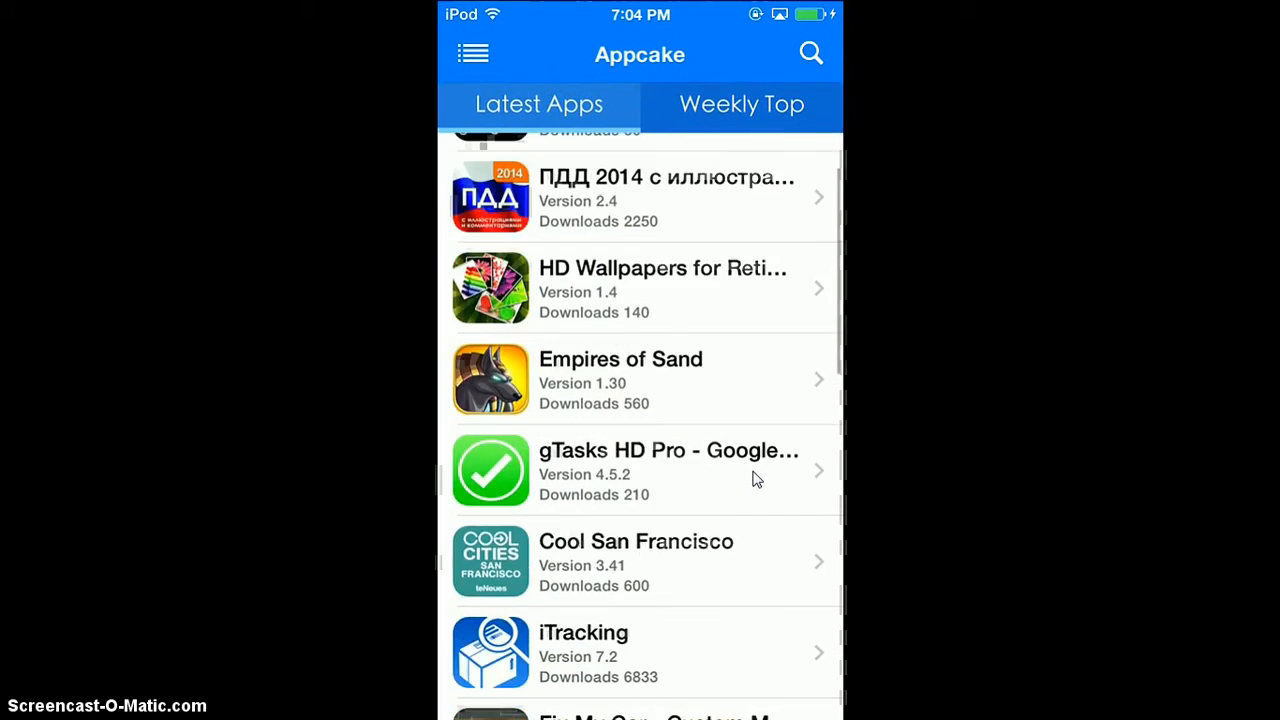
scroll(up, 3)
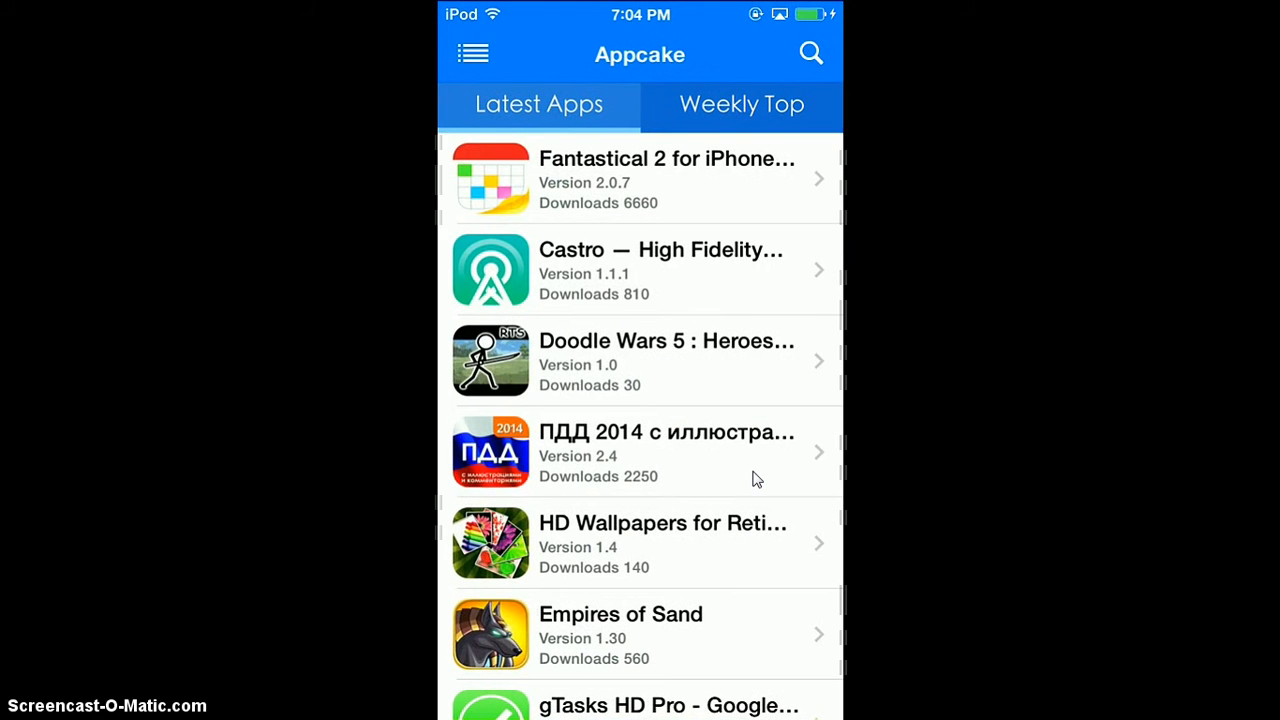
Step: Switch to Weekly Top and view The Amazing Spider-Man 2 details before returning to the list
click(476, 52)
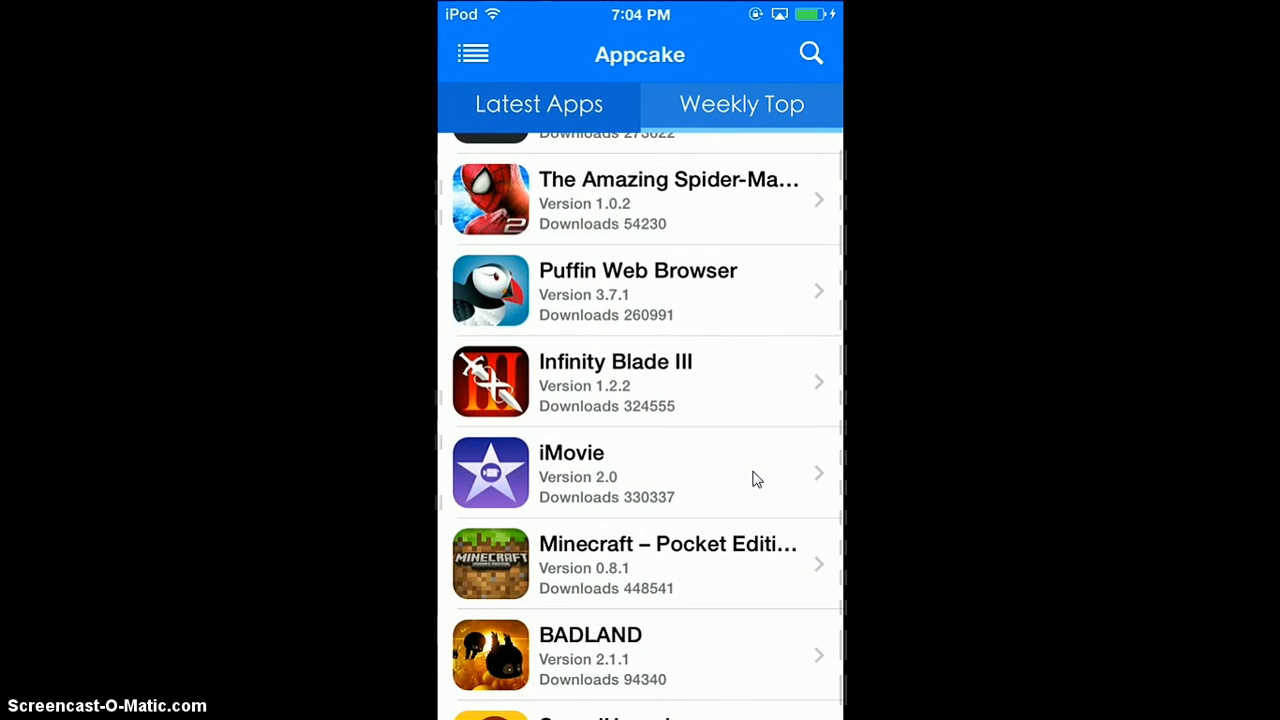
click(668, 200)
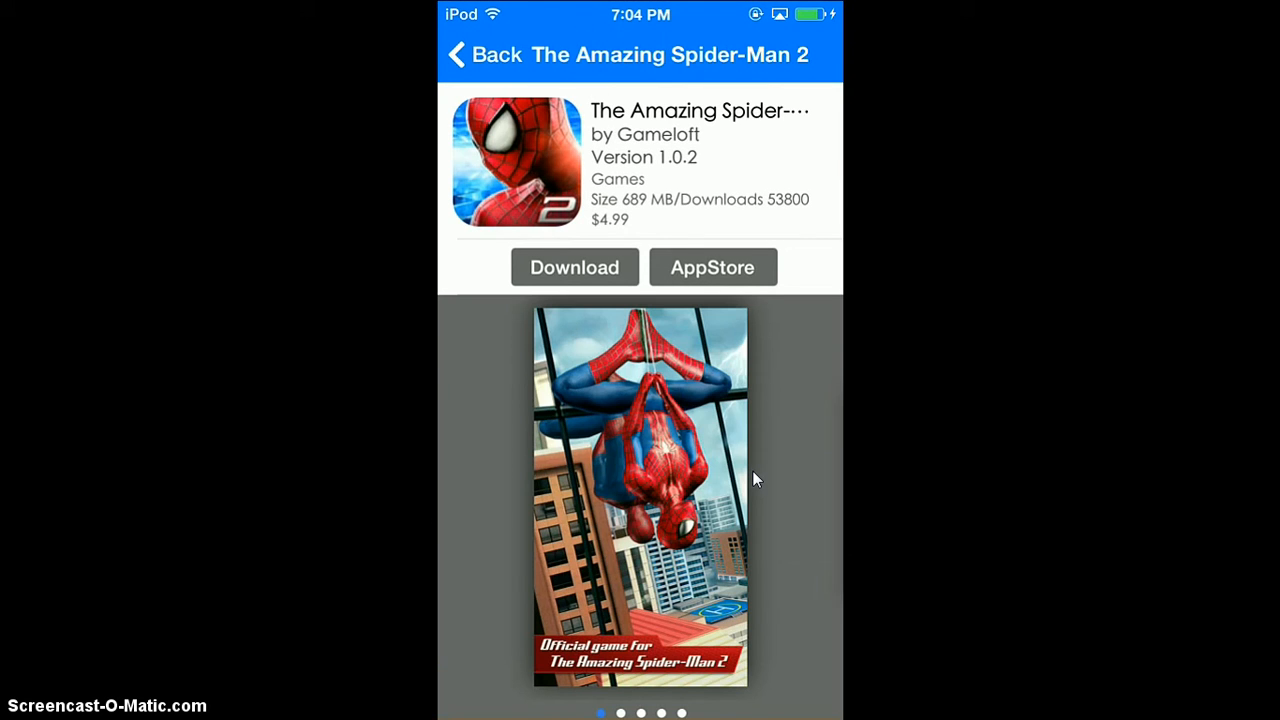
click(574, 268)
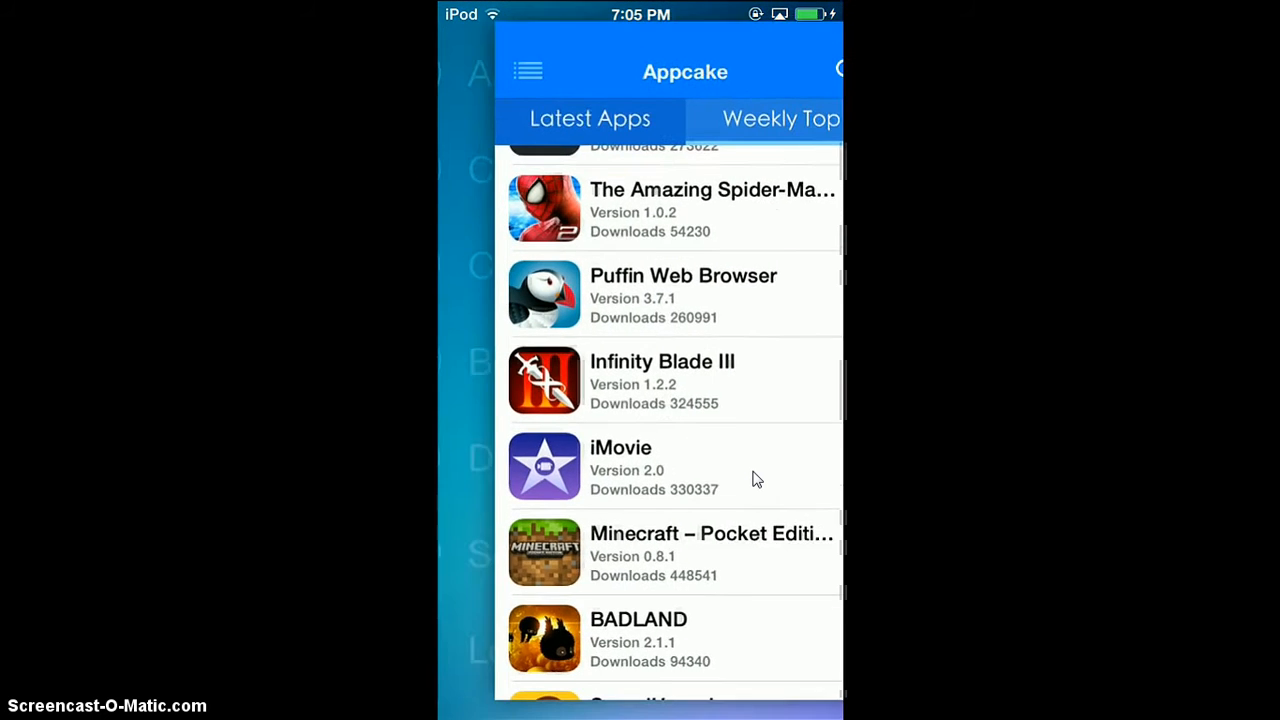
Step: Browse the Categories list from Books down to Weather, then bring the side menu back
click(528, 70)
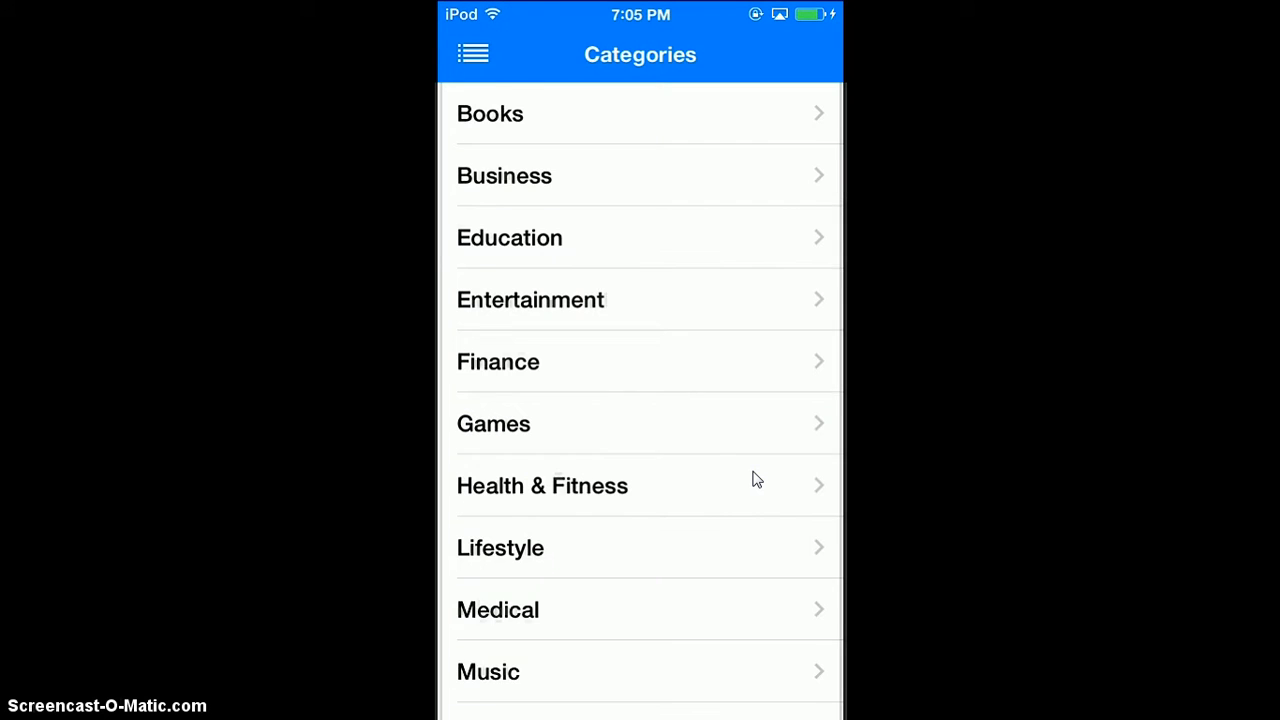
scroll(down, 3)
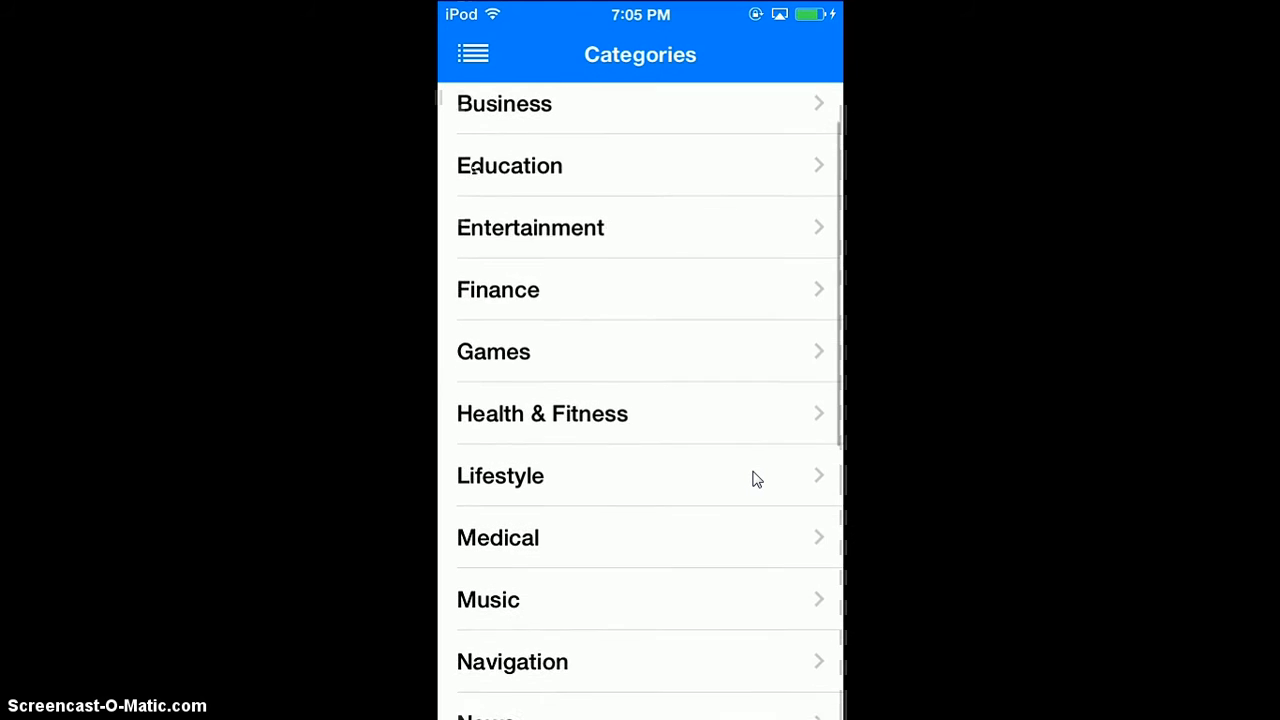
scroll(down, 3)
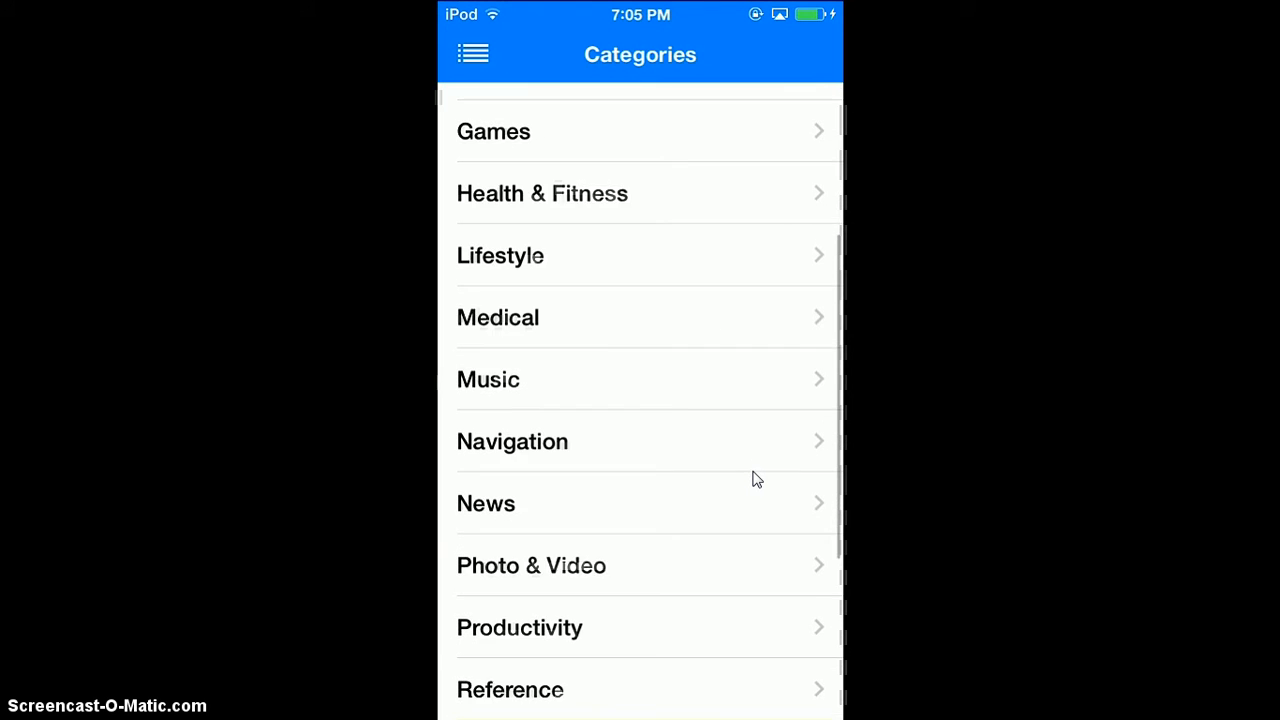
scroll(down, 3)
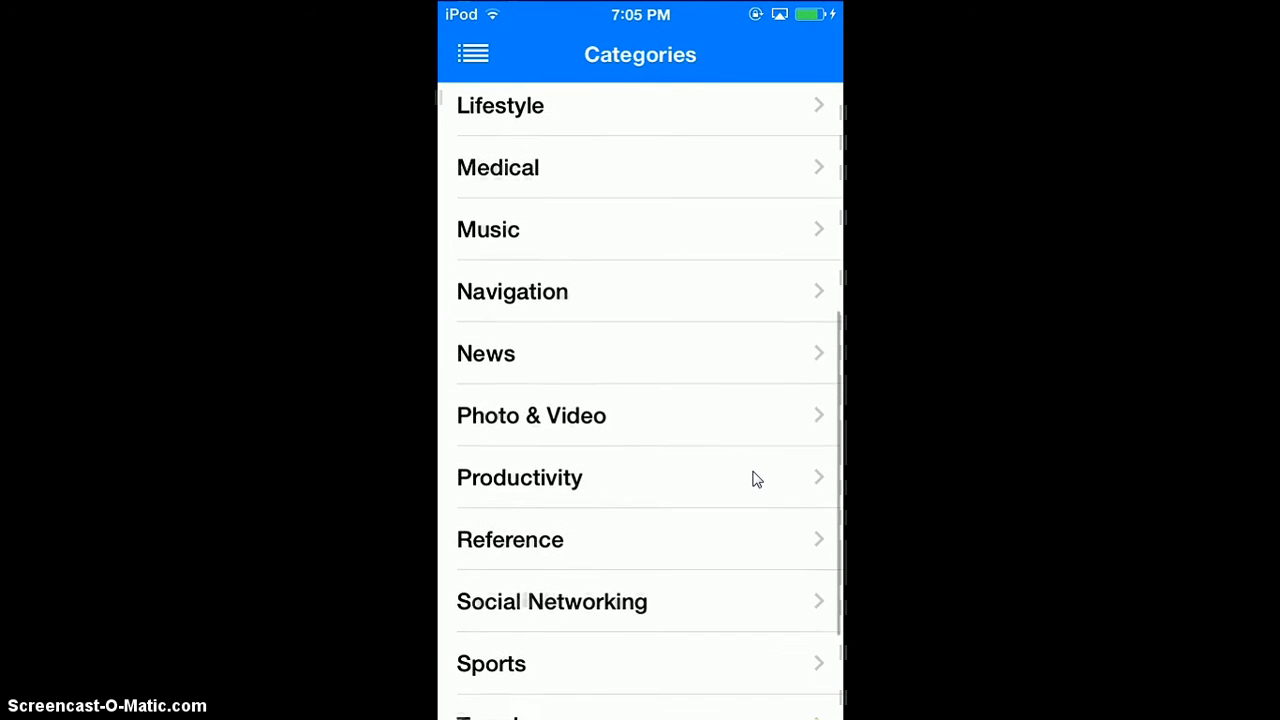
scroll(down, 3)
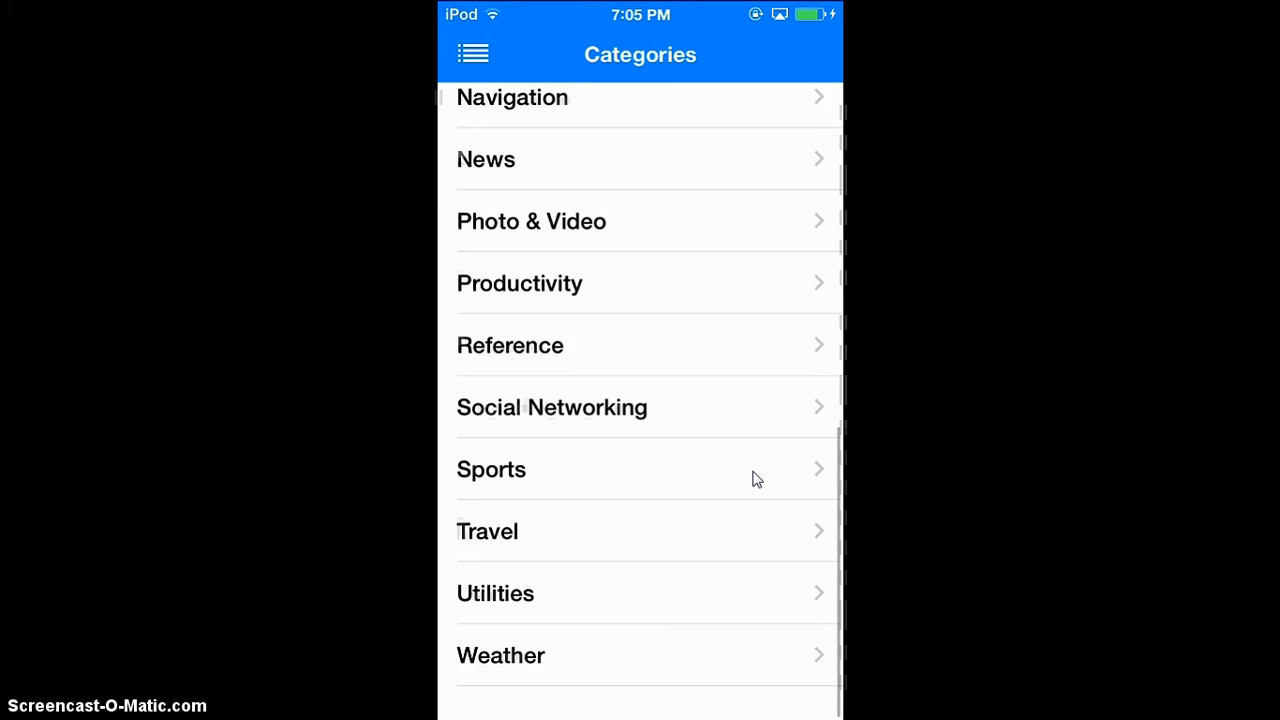
scroll(down, 3)
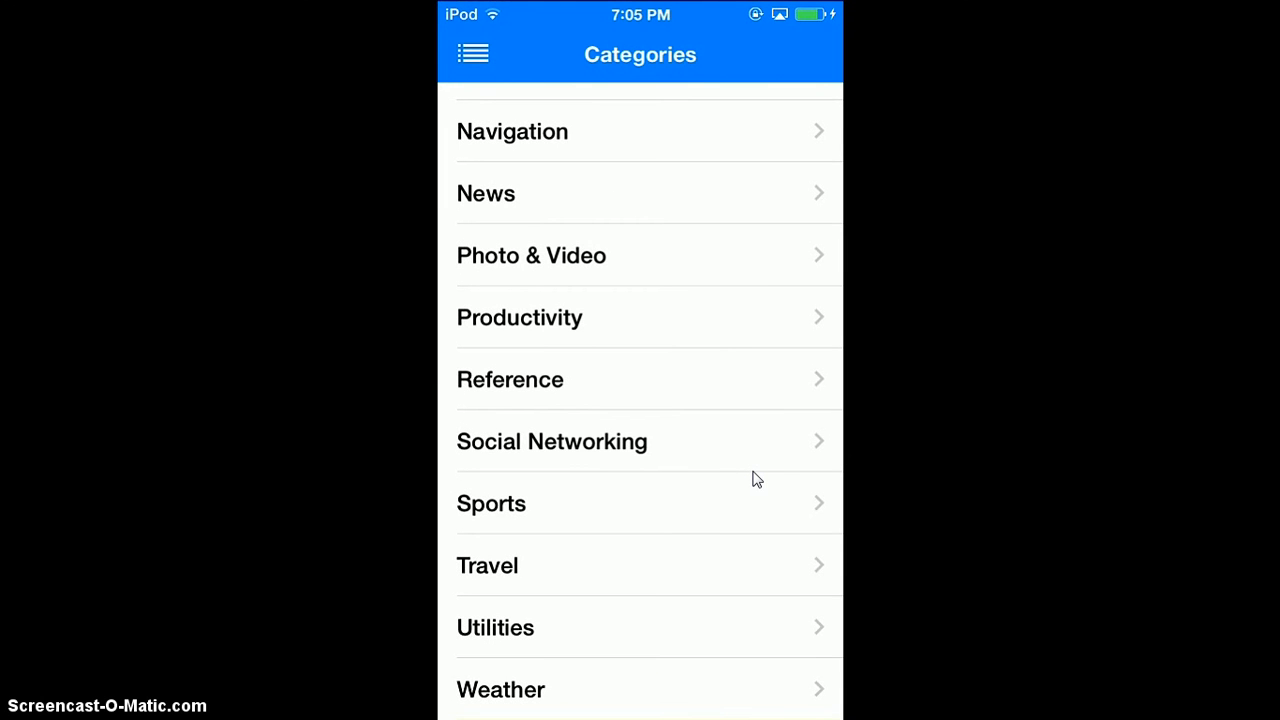
click(472, 54)
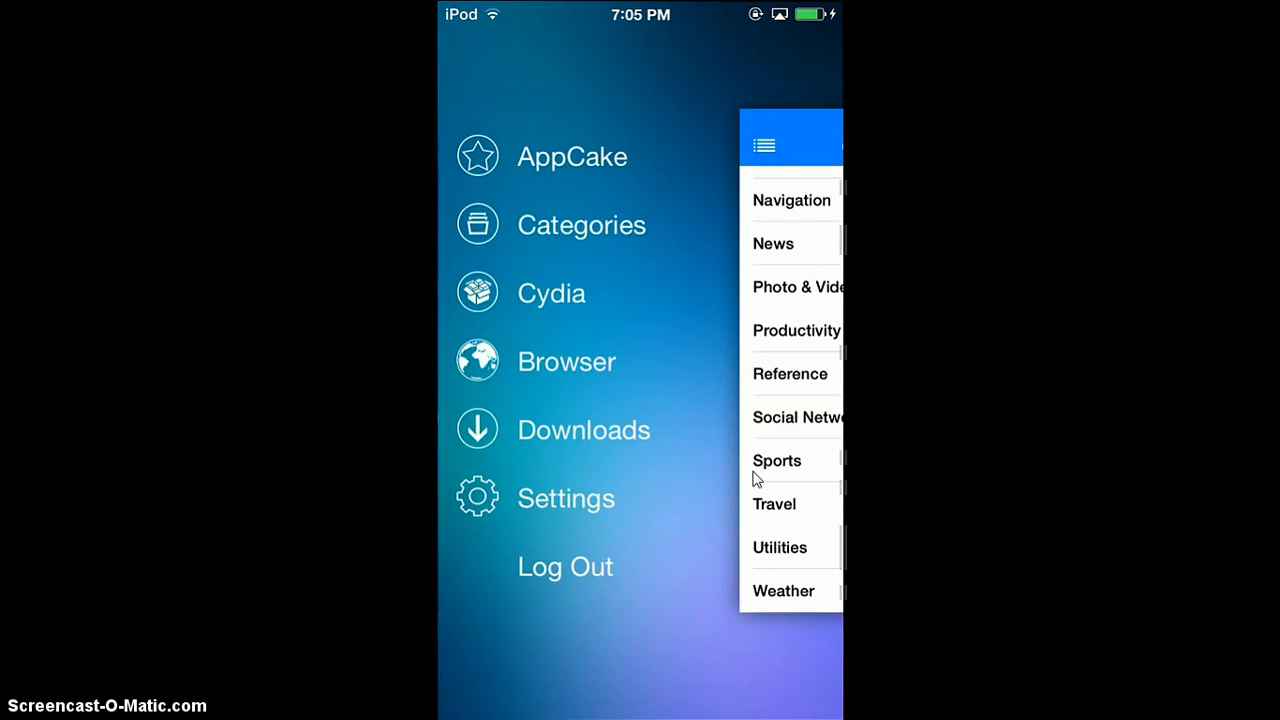
Step: Tour the Cydia tweaks list and the built-in Browser on Google, ending on the empty Downloads page
click(552, 292)
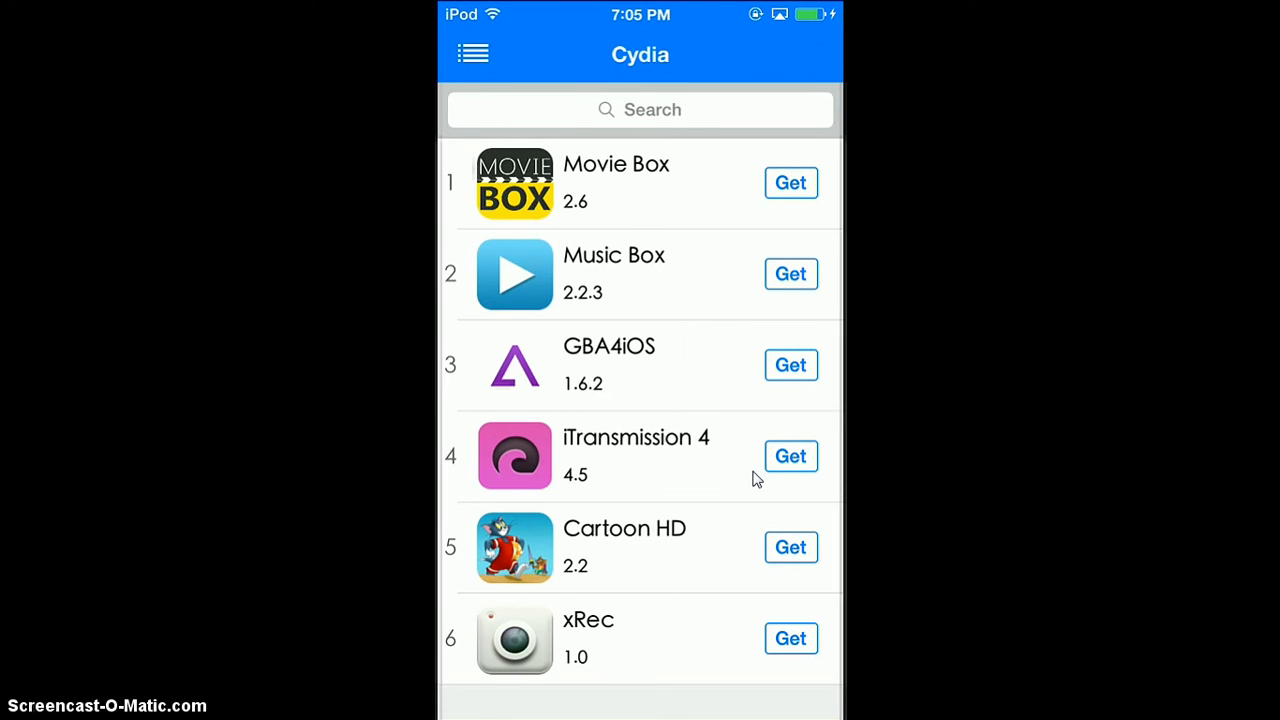
click(472, 52)
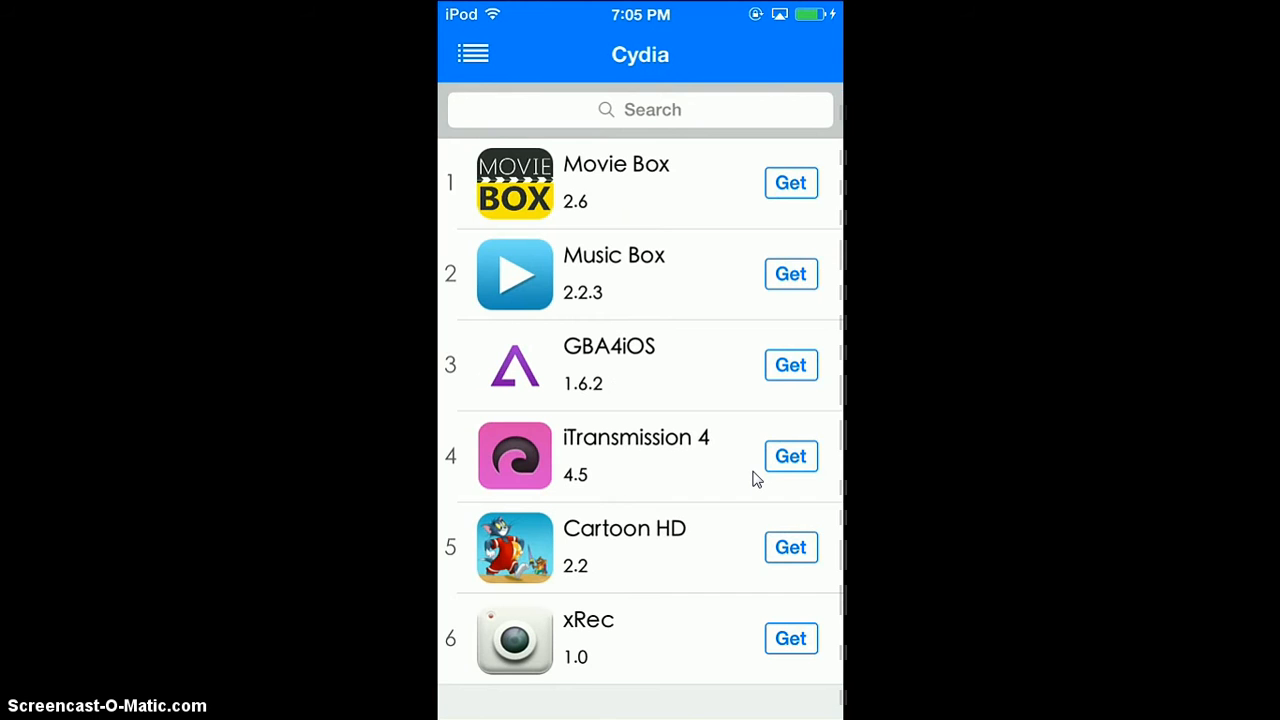
click(472, 54)
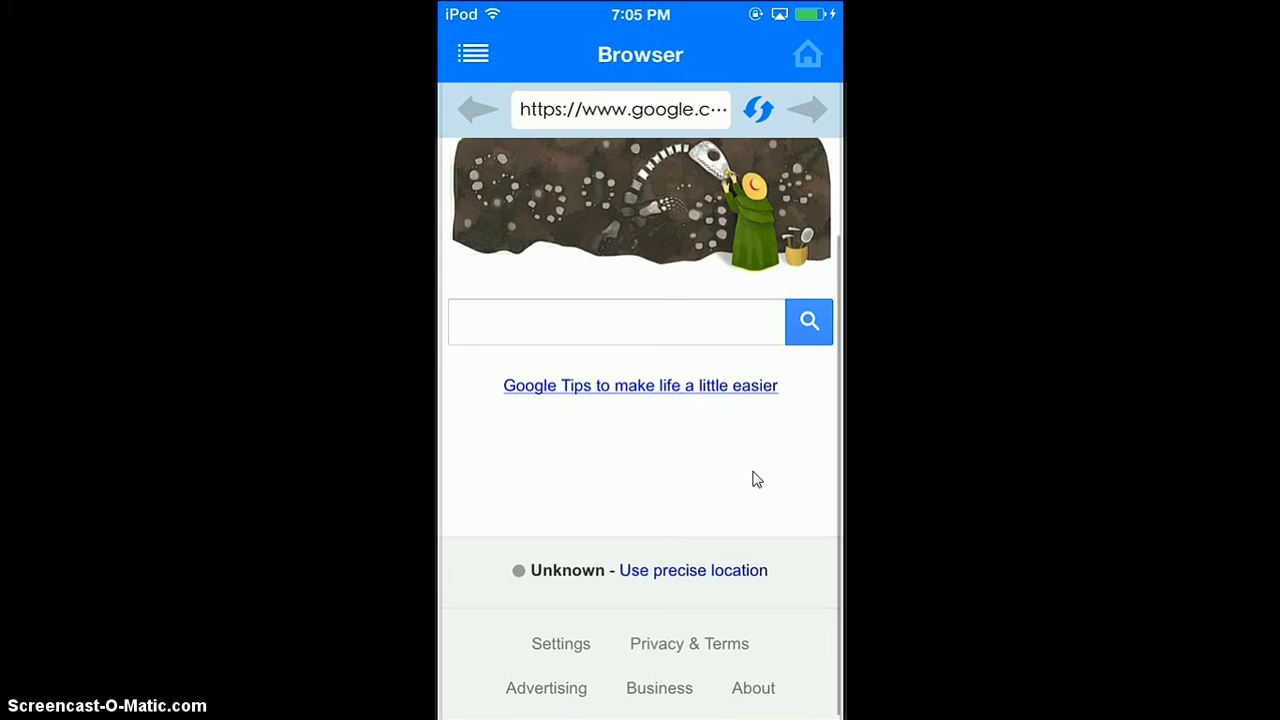
click(616, 322)
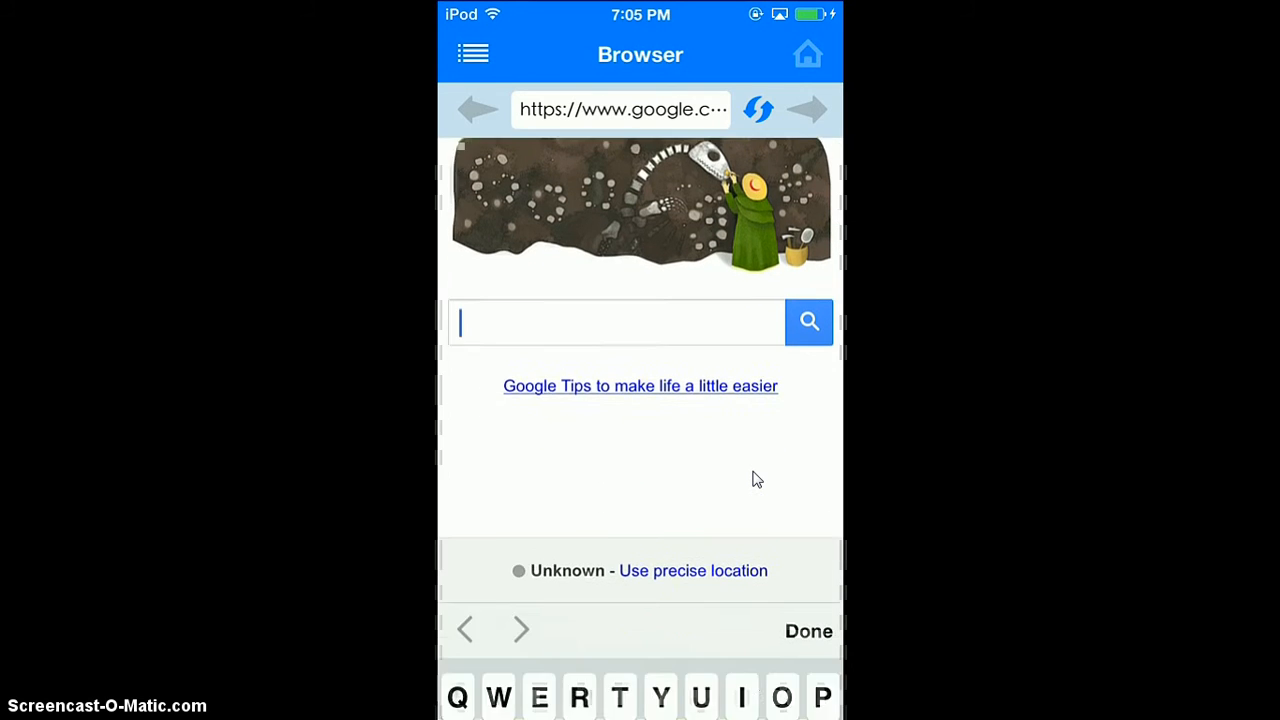
scroll(down, 3)
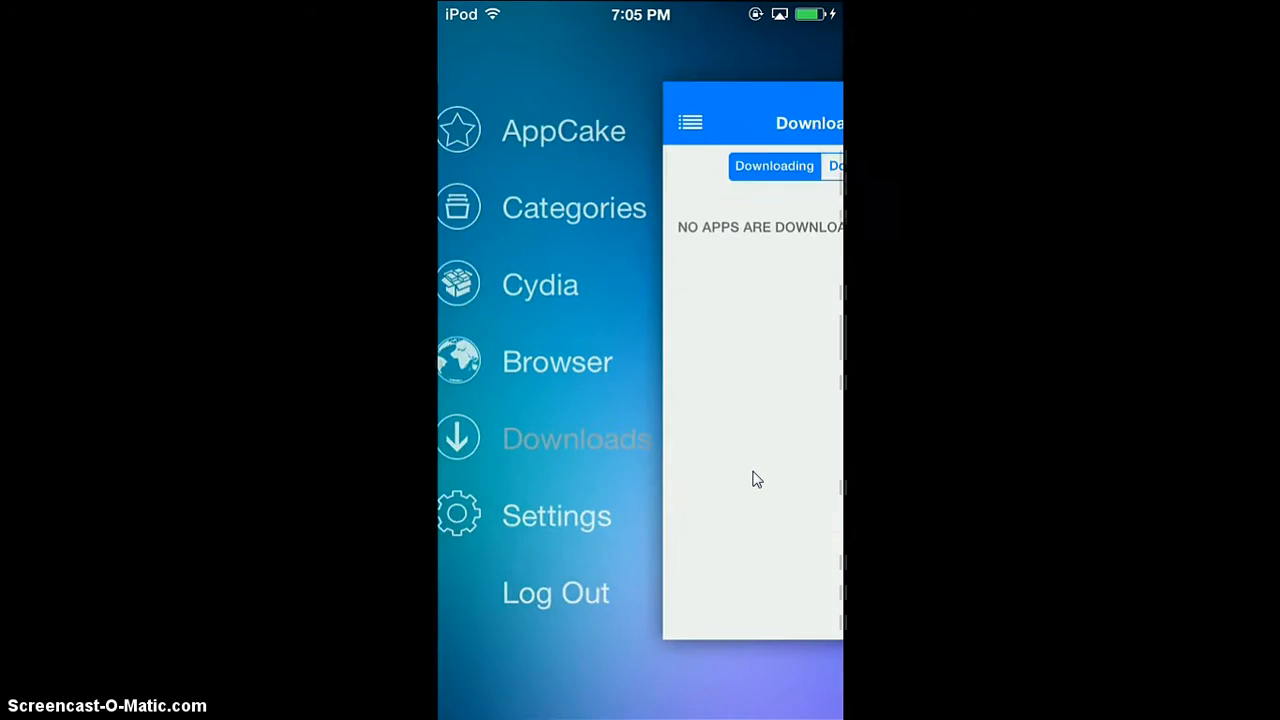
Step: View the Downloaded tab and cancel the delete-all warning so no apps are removed
click(756, 480)
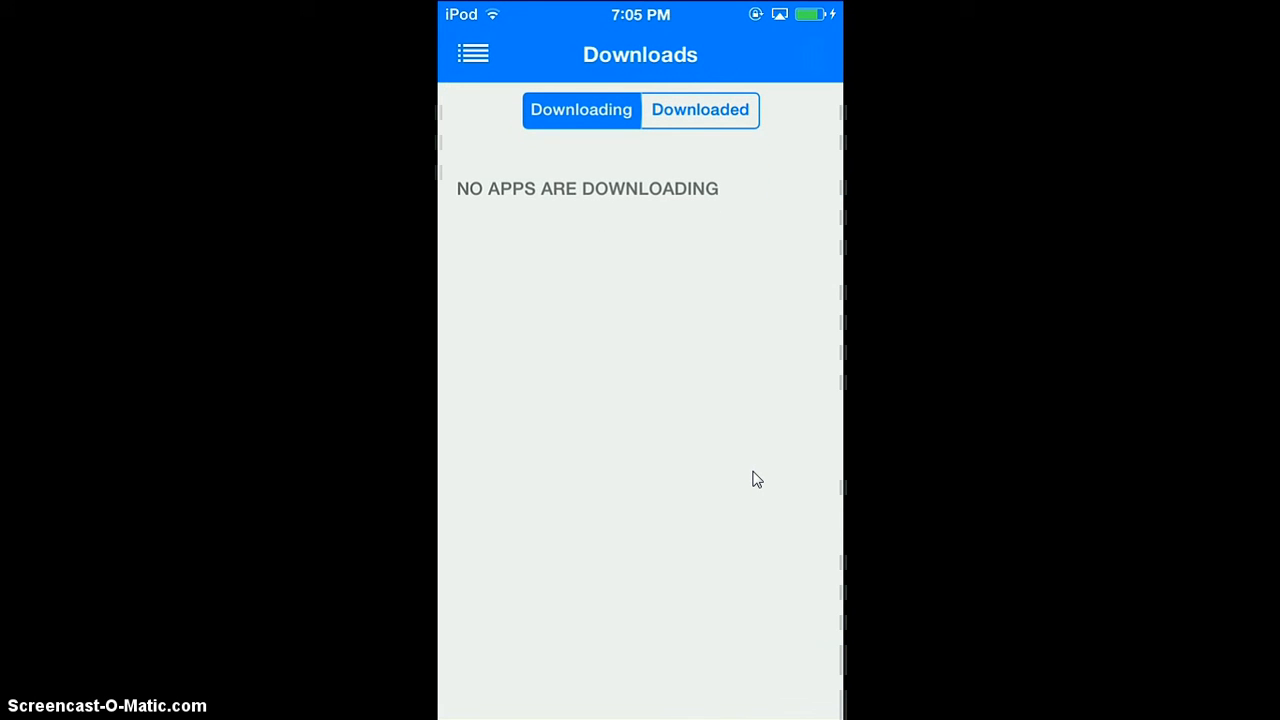
click(700, 110)
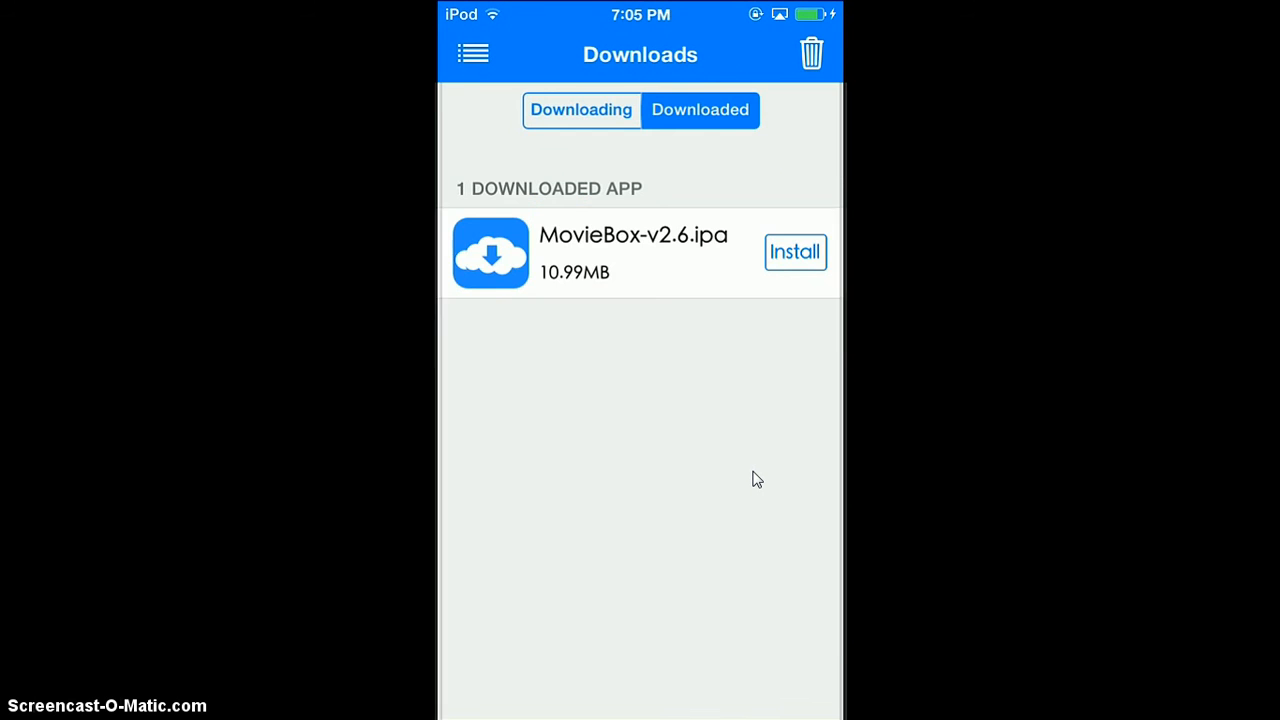
click(812, 50)
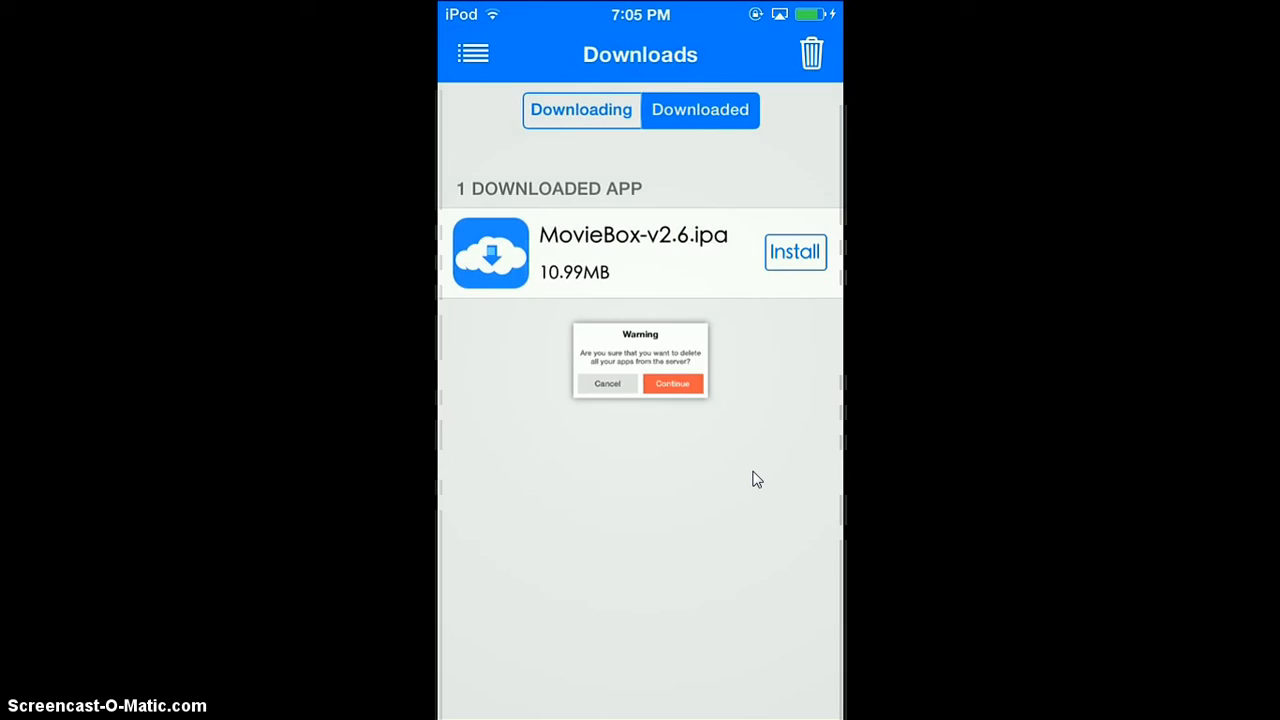
click(672, 384)
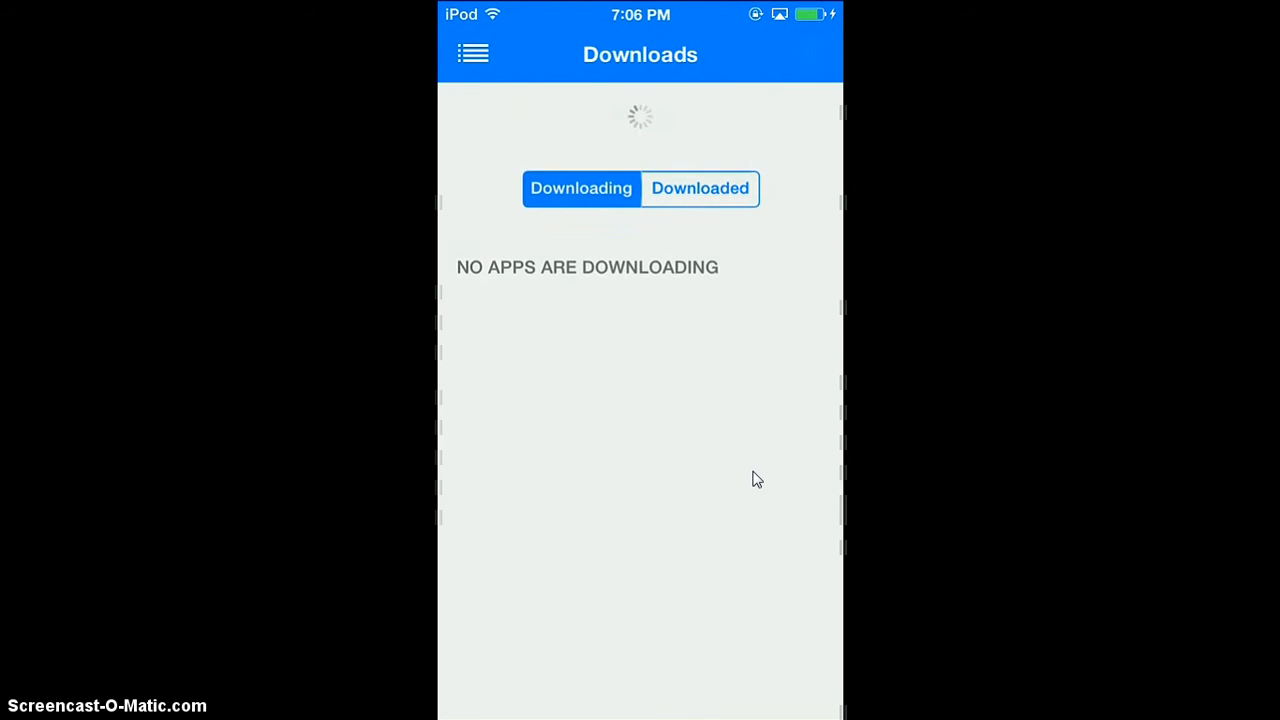
Step: Return to Downloaded and install MovieBox-v2.6.ipa, confirming the install request
click(472, 52)
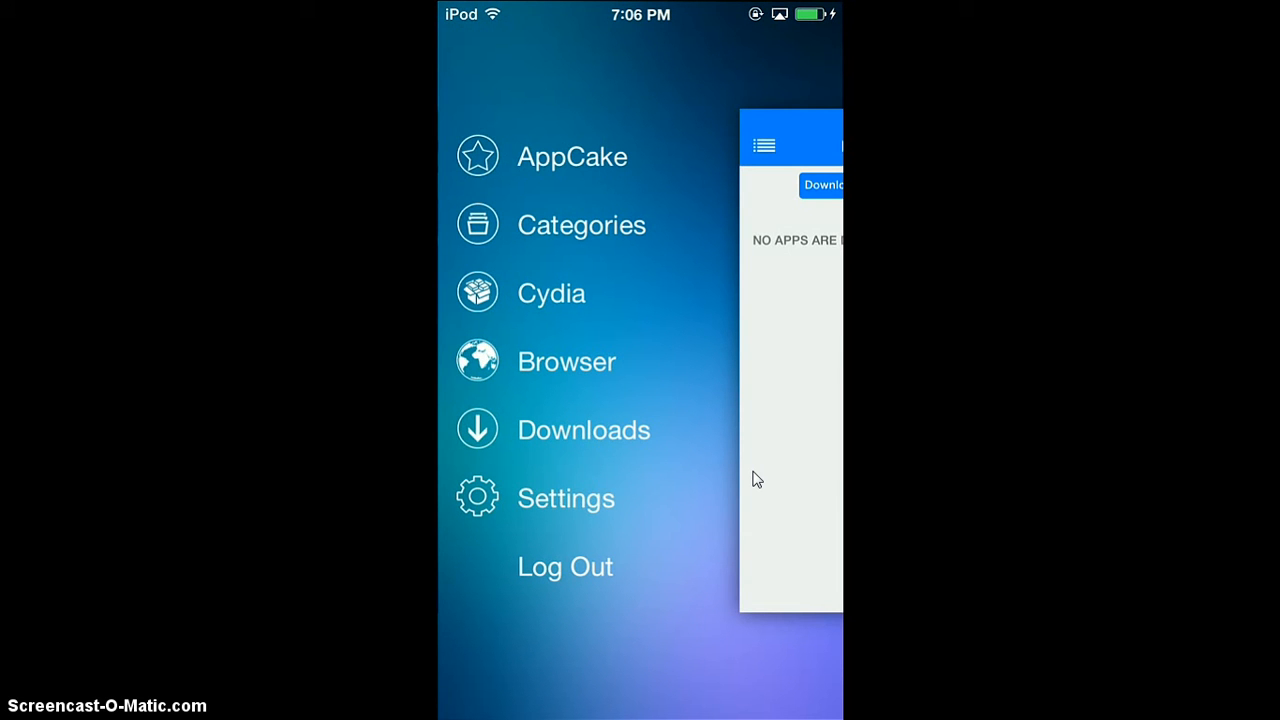
click(552, 292)
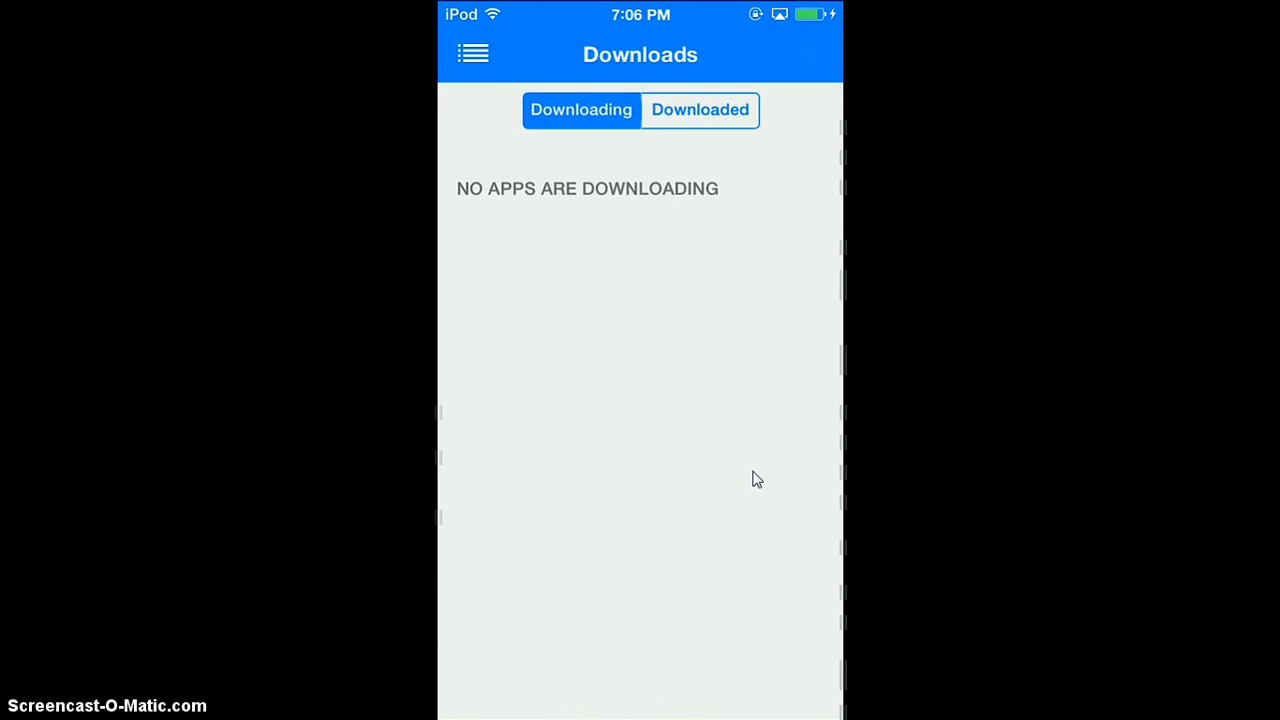
click(700, 110)
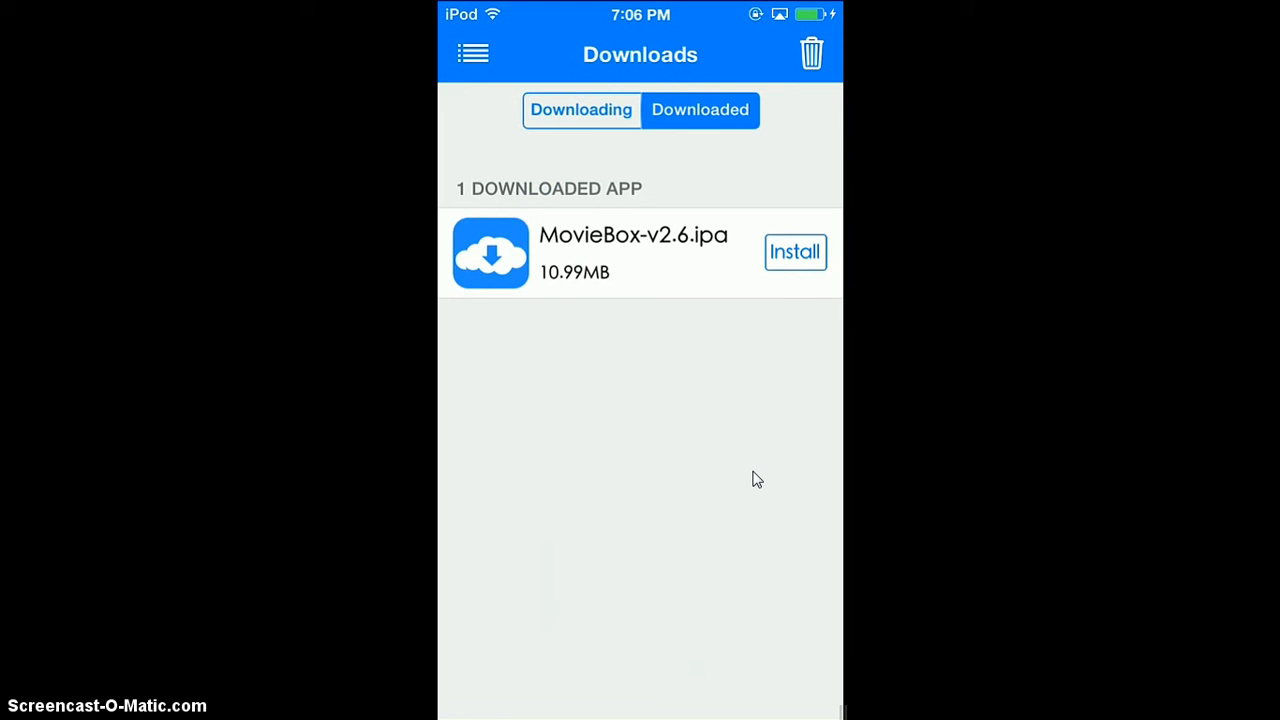
click(796, 252)
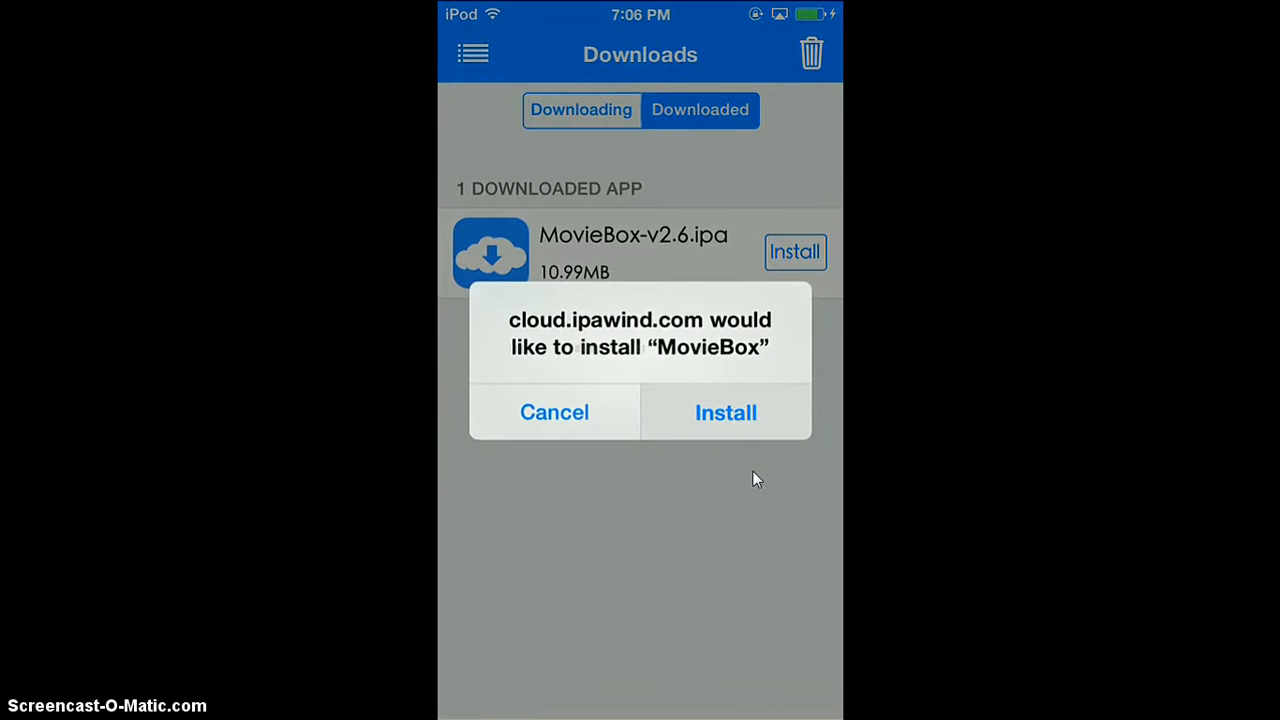
click(724, 412)
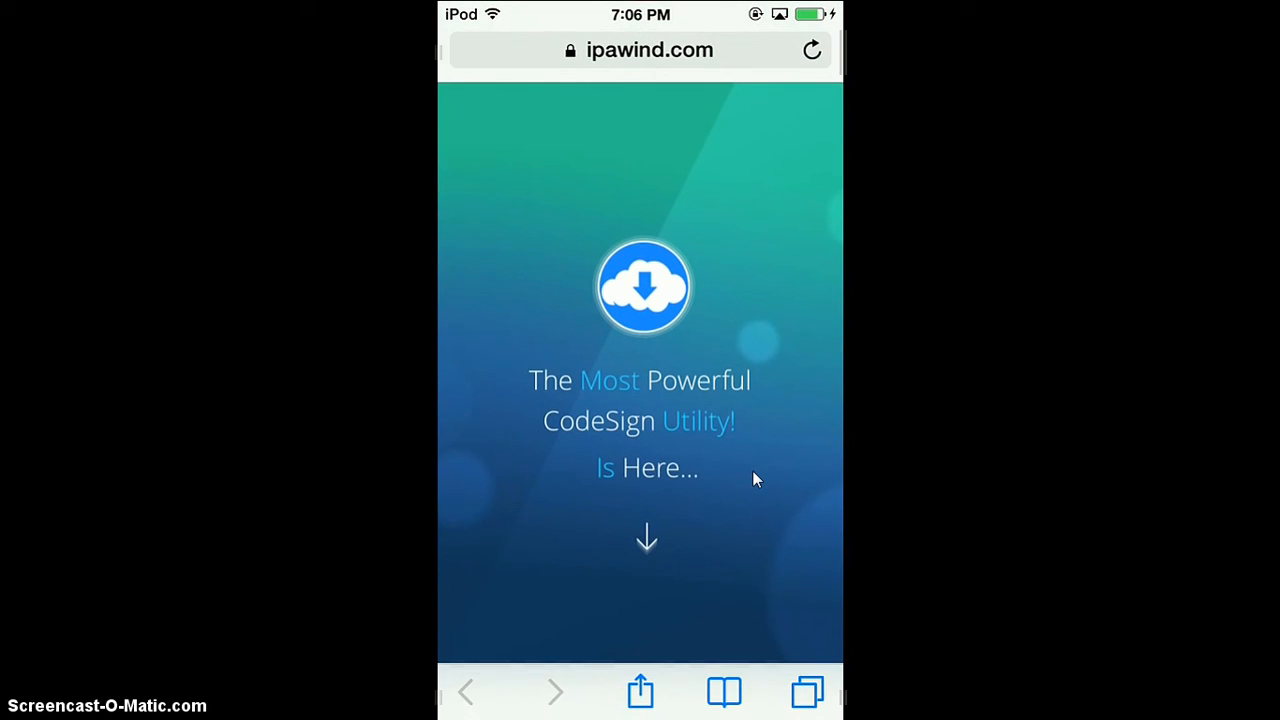
Step: Scroll the ipawind.com home page down to the Blazing Fast and Easy installation features
scroll(down, 3)
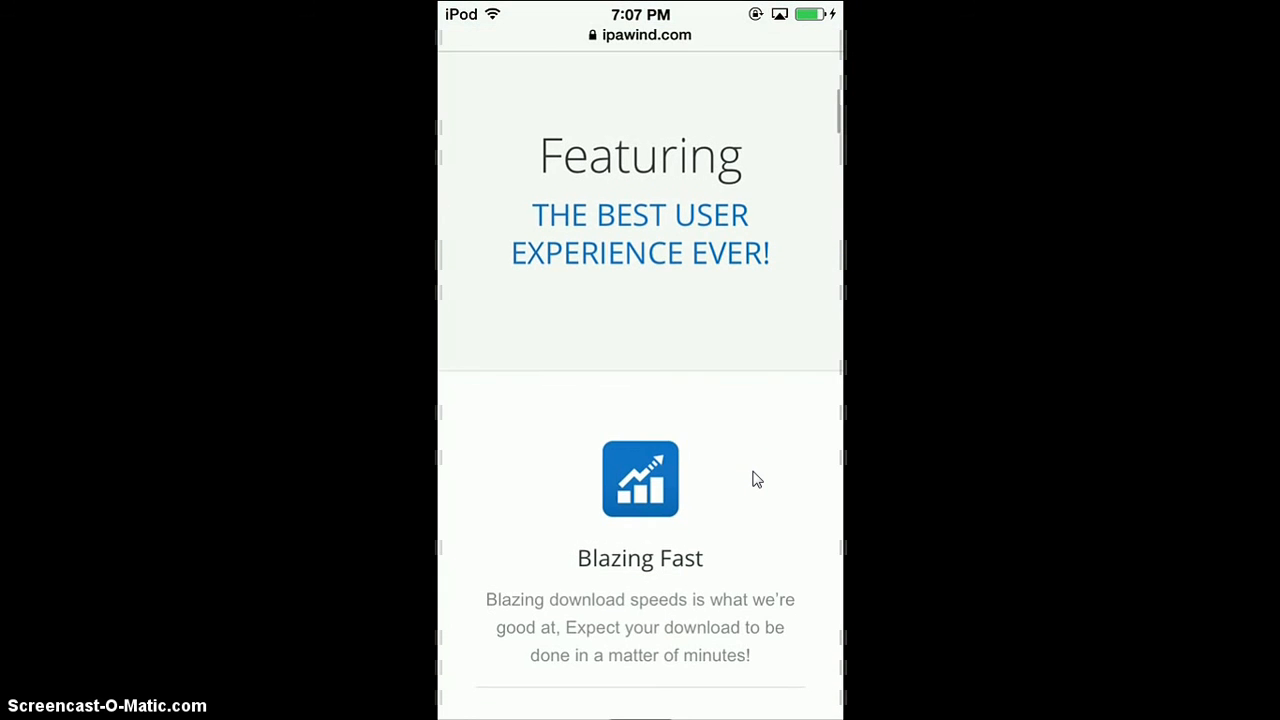
scroll(up, 3)
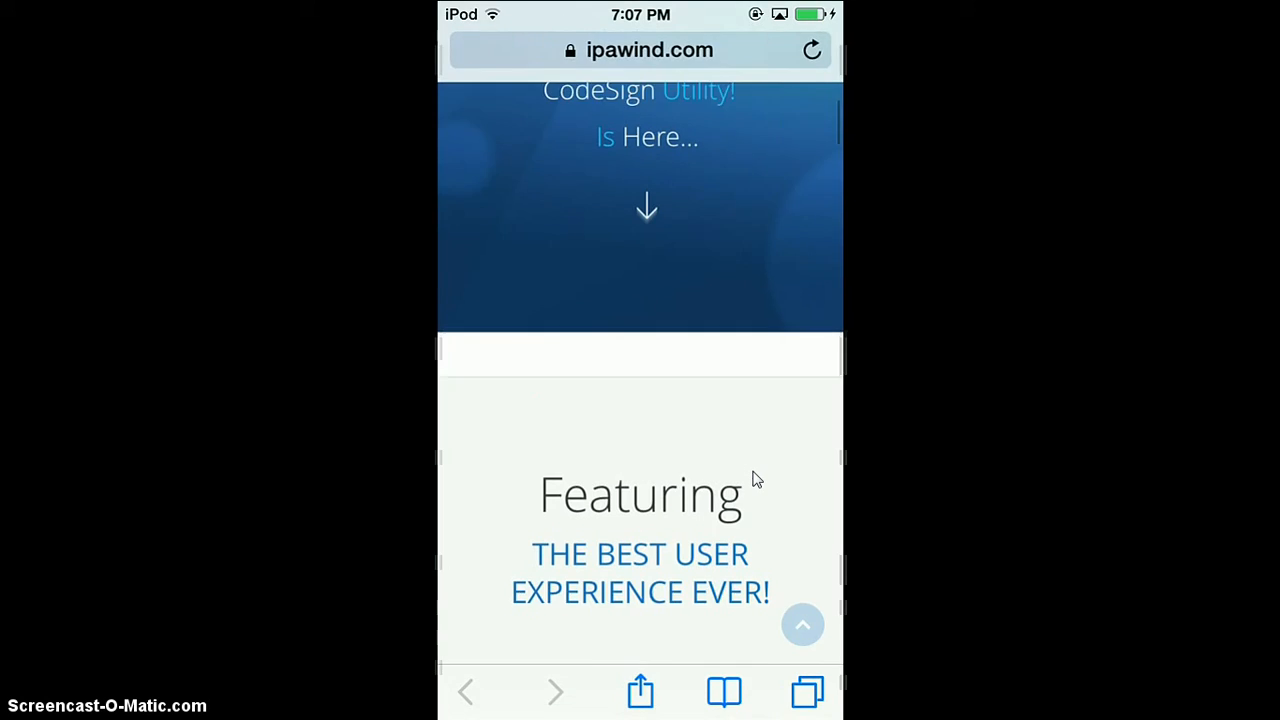
scroll(up, 3)
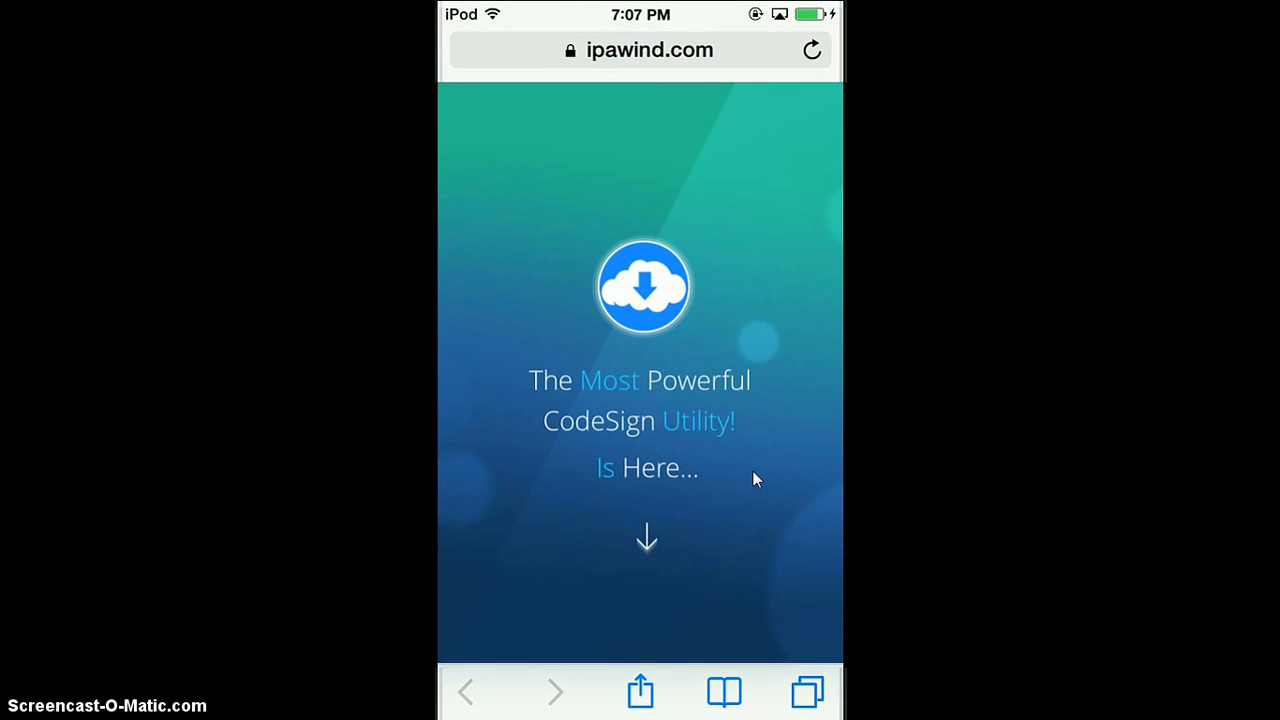
scroll(down, 3)
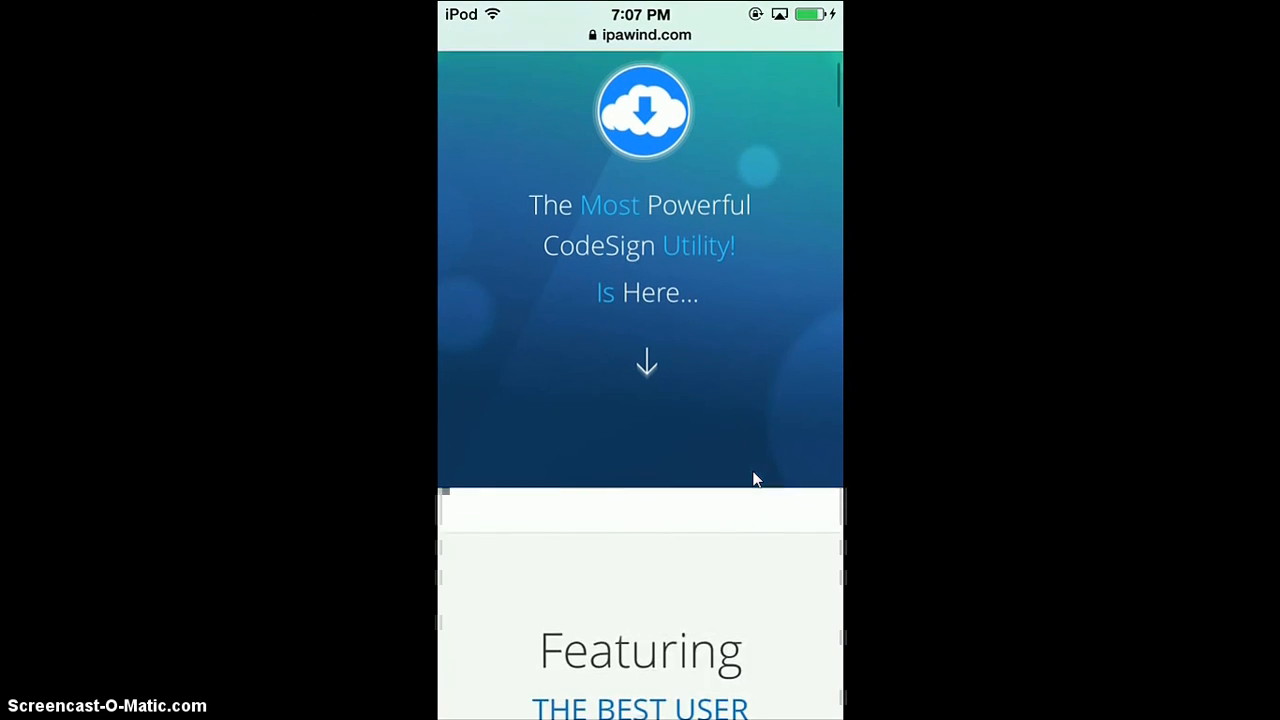
scroll(down, 3)
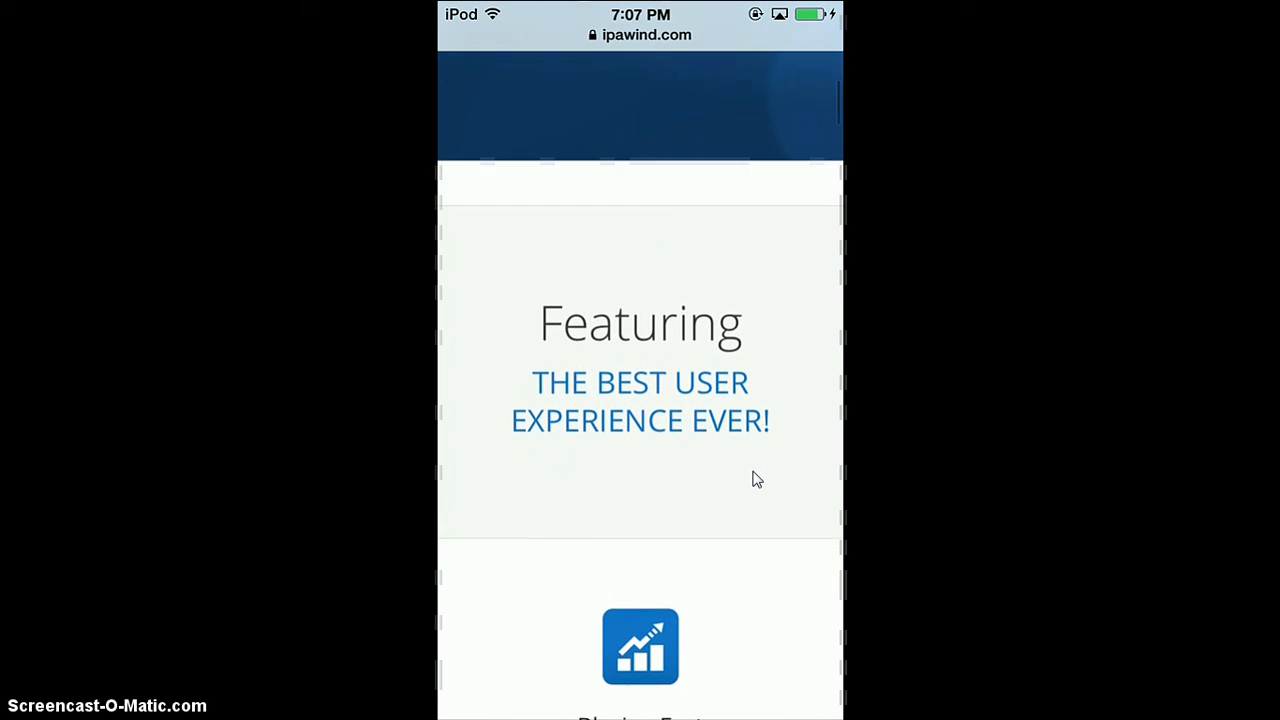
scroll(down, 3)
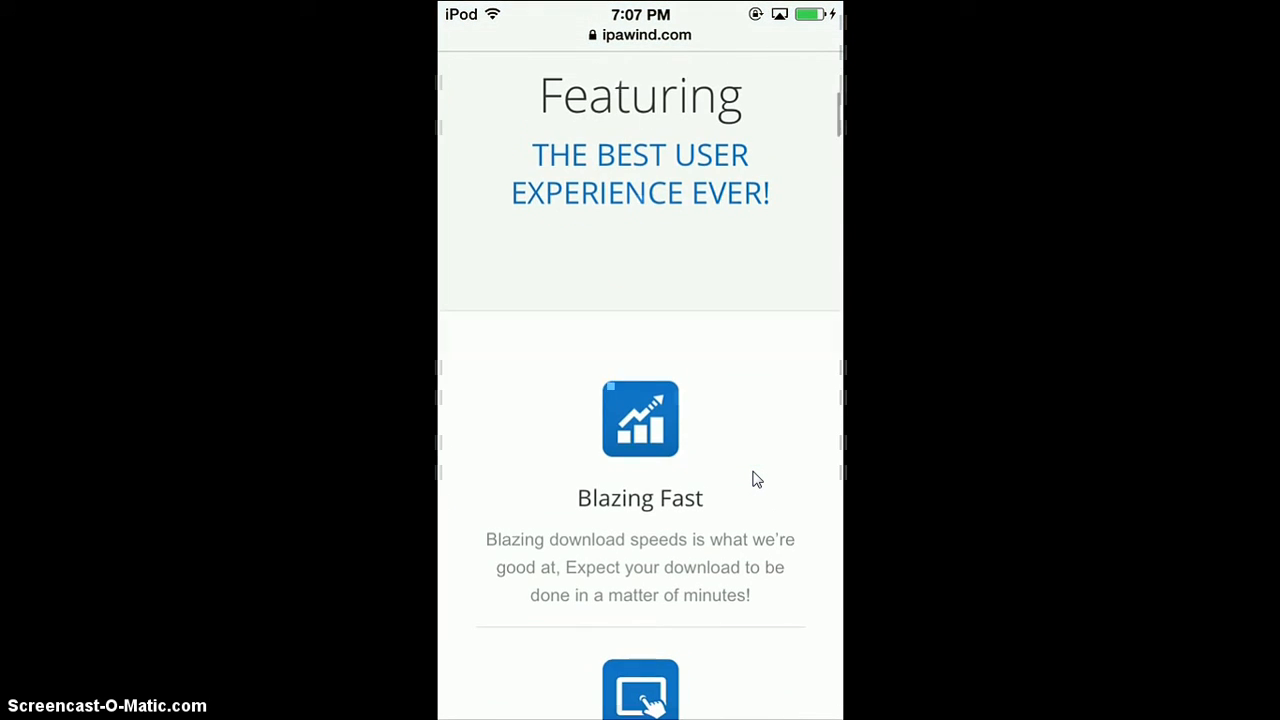
scroll(down, 3)
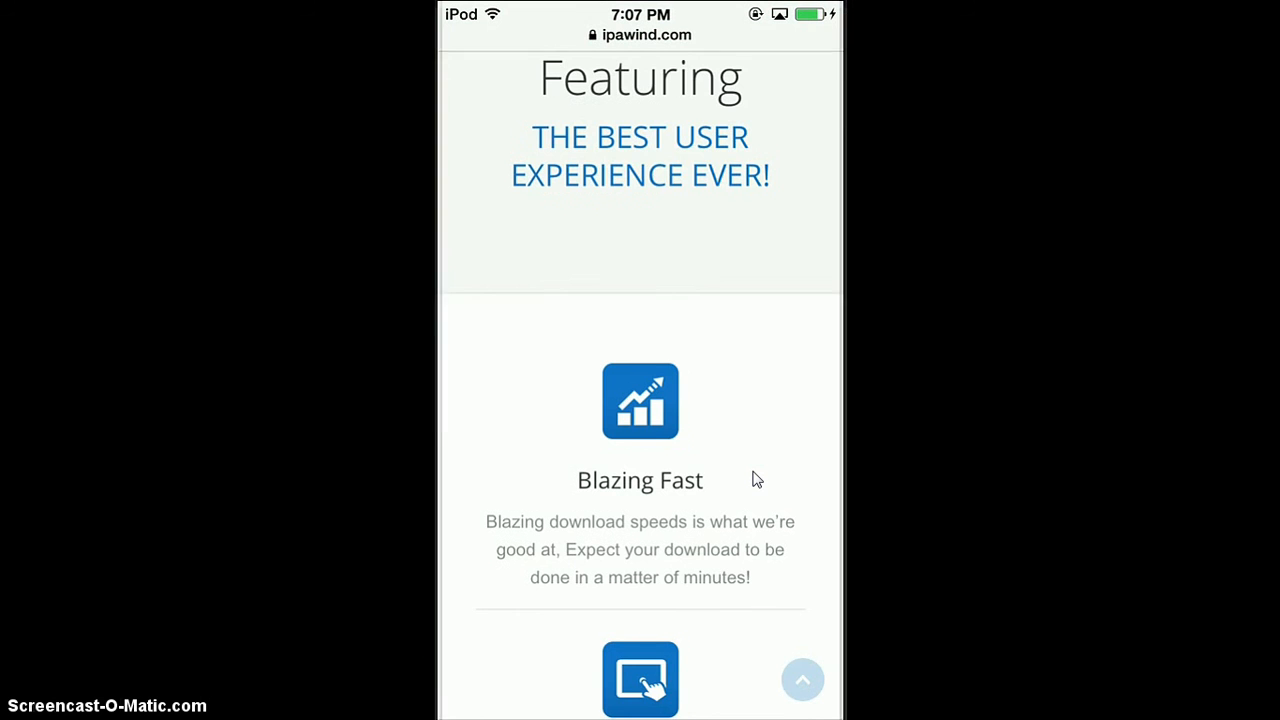
scroll(down, 3)
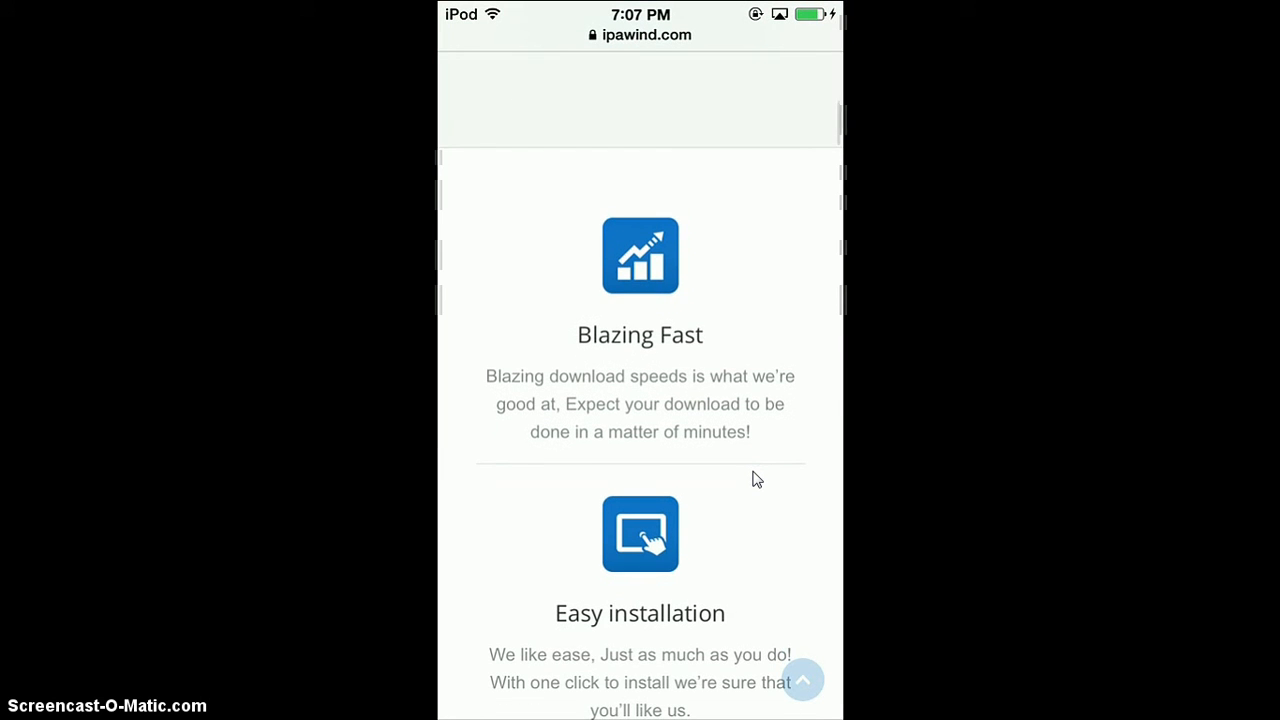
scroll(down, 3)
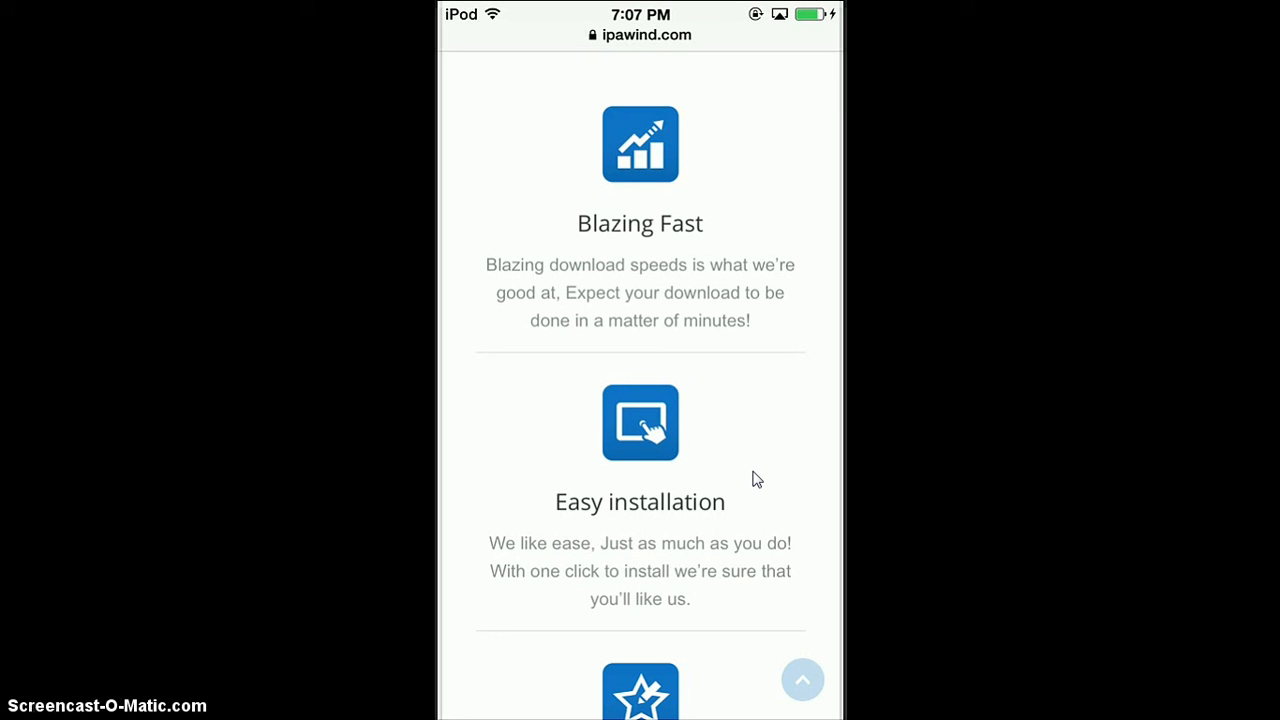
scroll(down, 3)
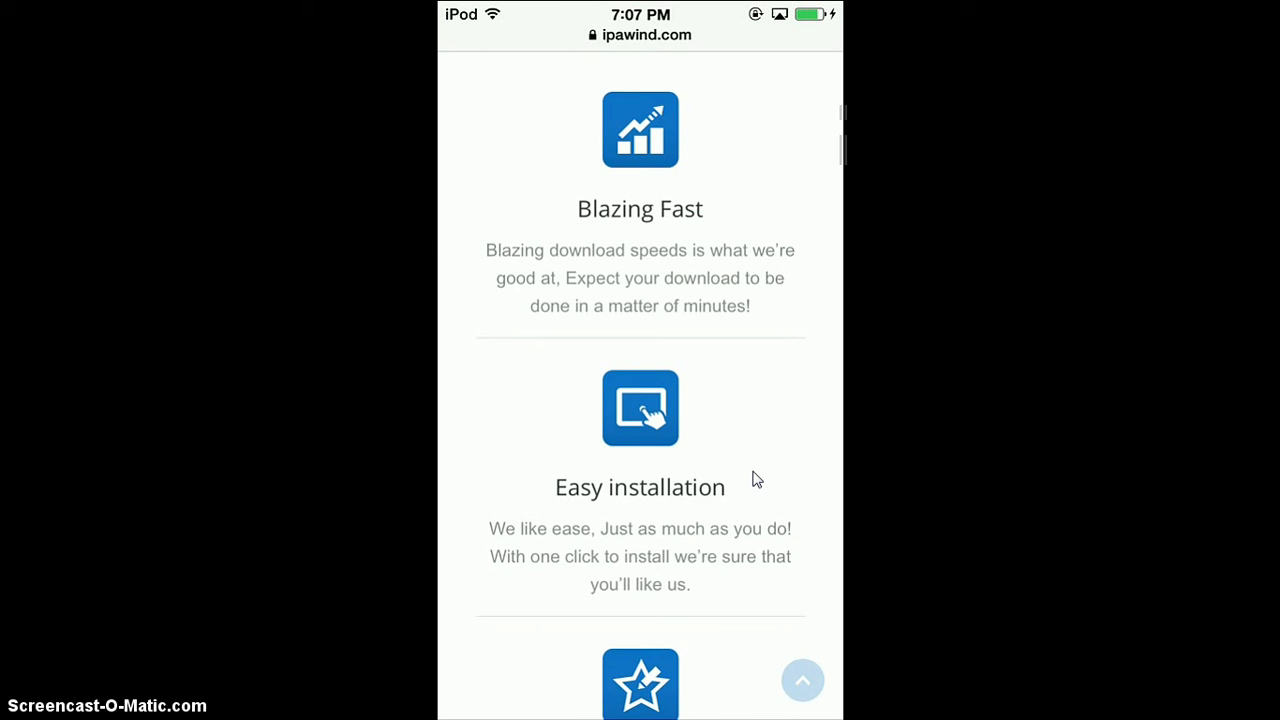
scroll(down, 3)
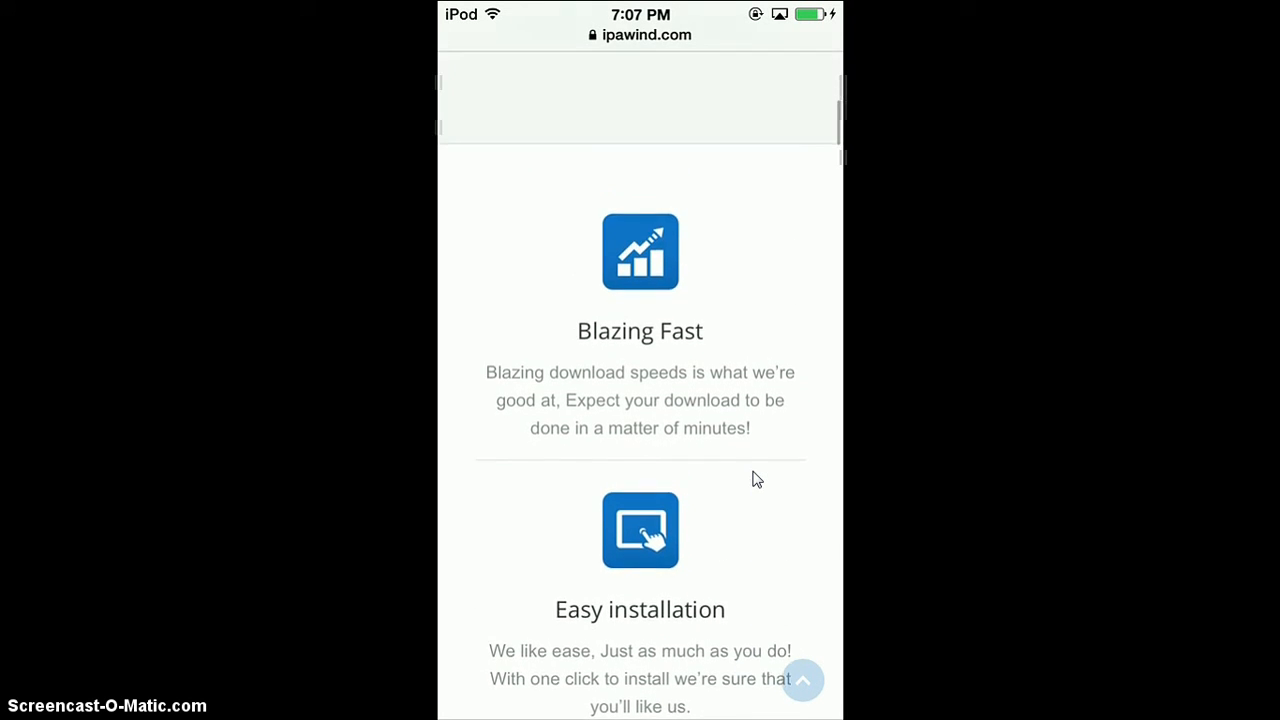
scroll(down, 3)
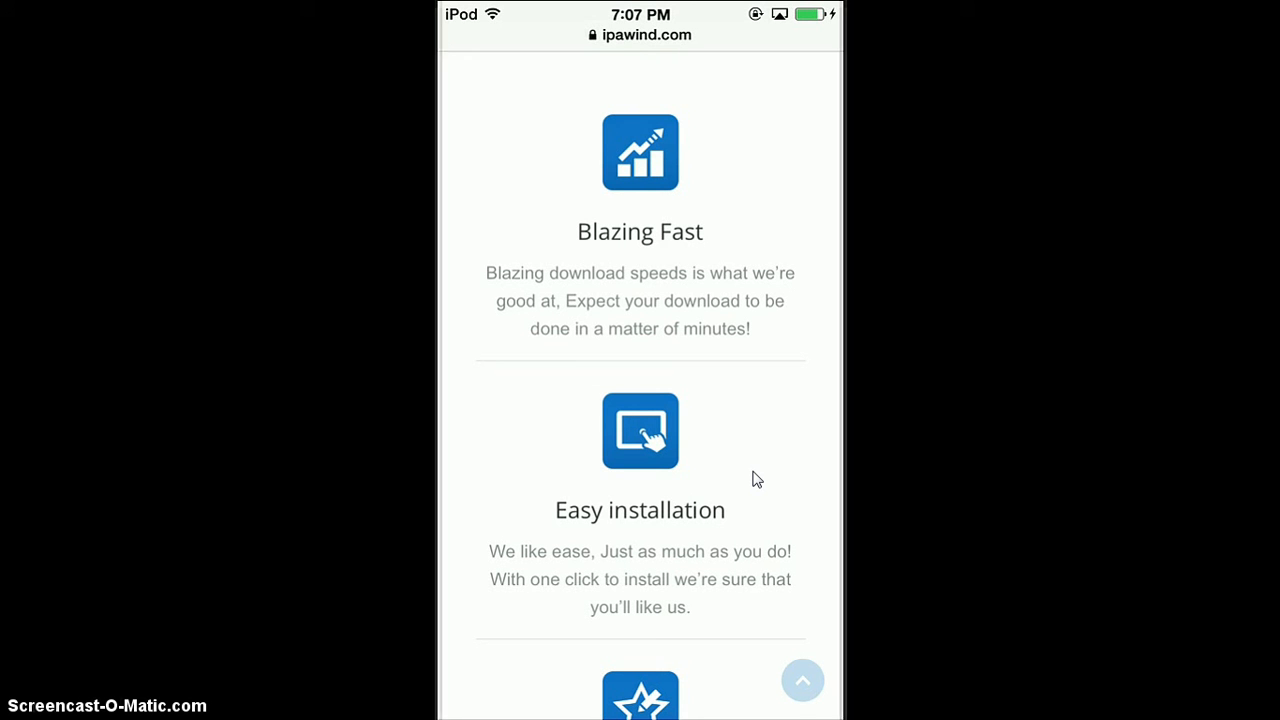
scroll(down, 3)
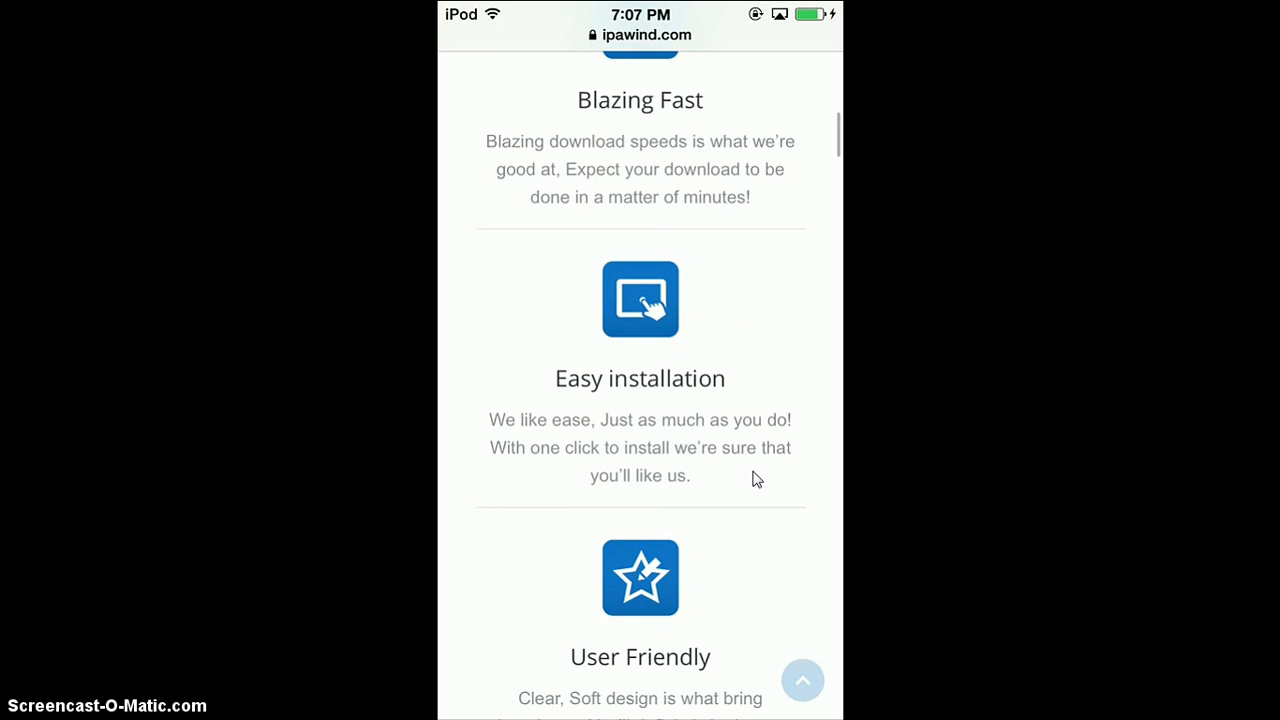
Step: Scroll past User Friendly, Dedicated Support and the member statistics section
scroll(down, 3)
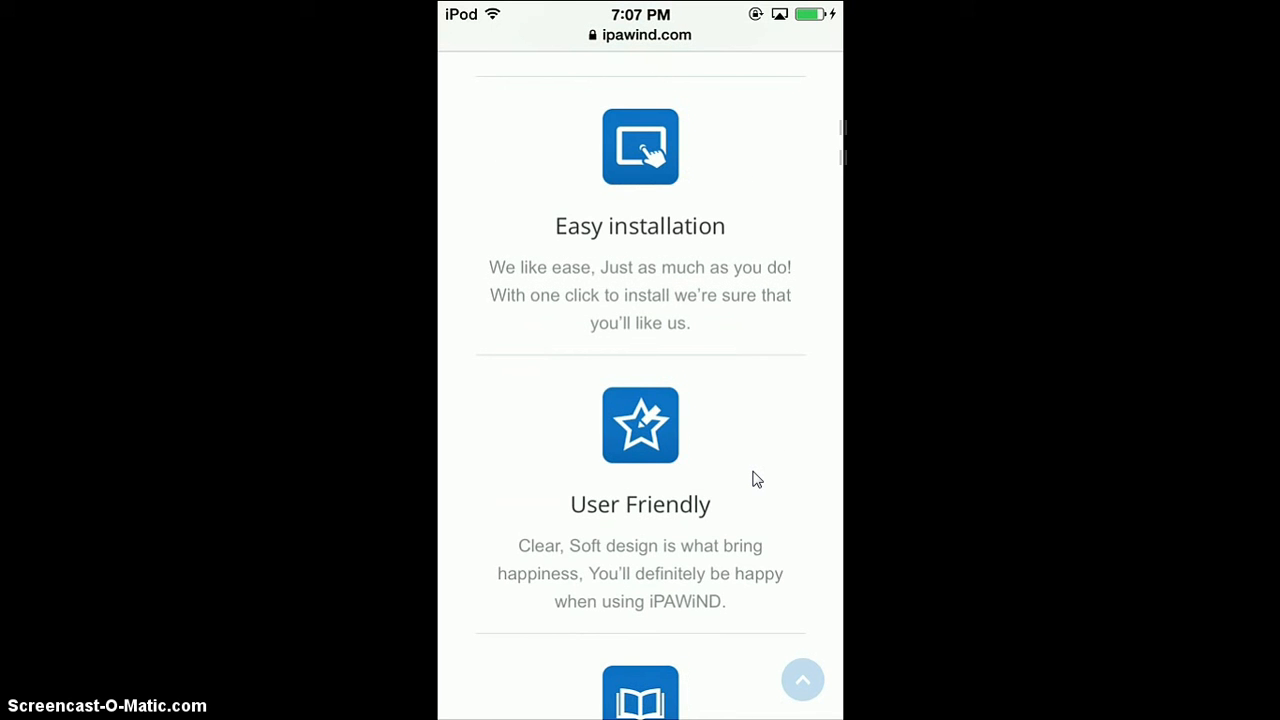
scroll(down, 3)
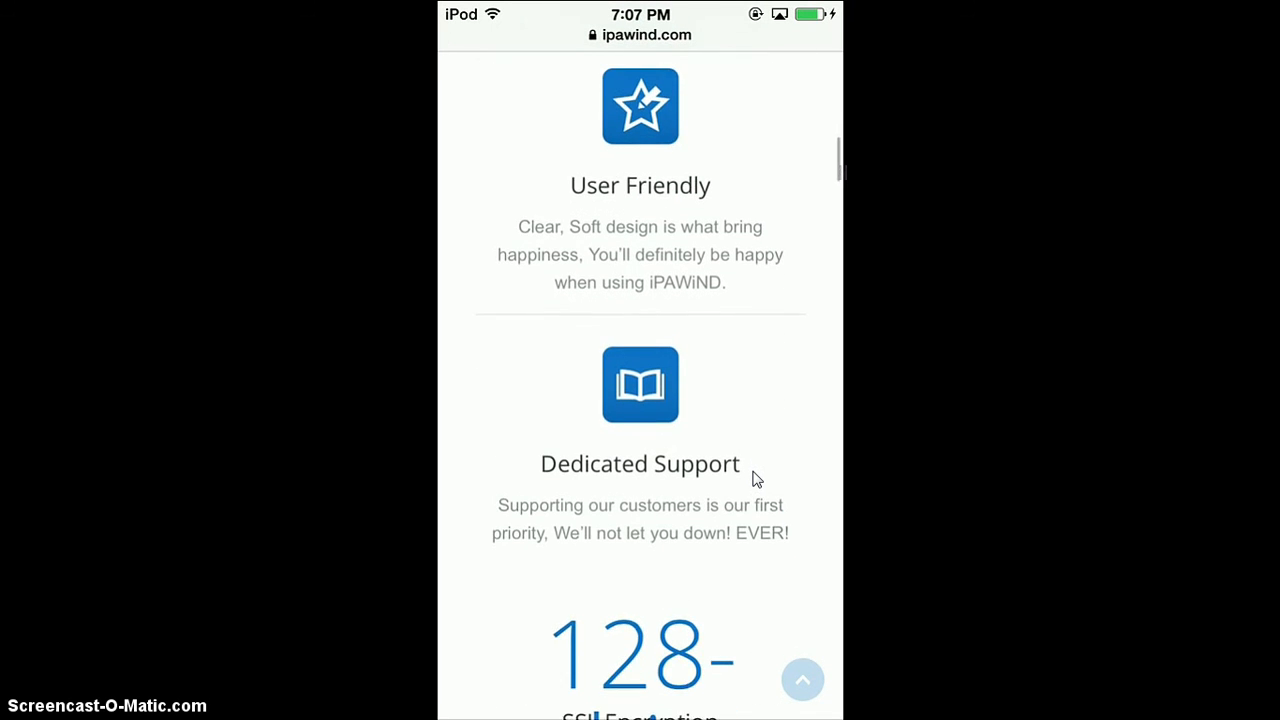
scroll(down, 3)
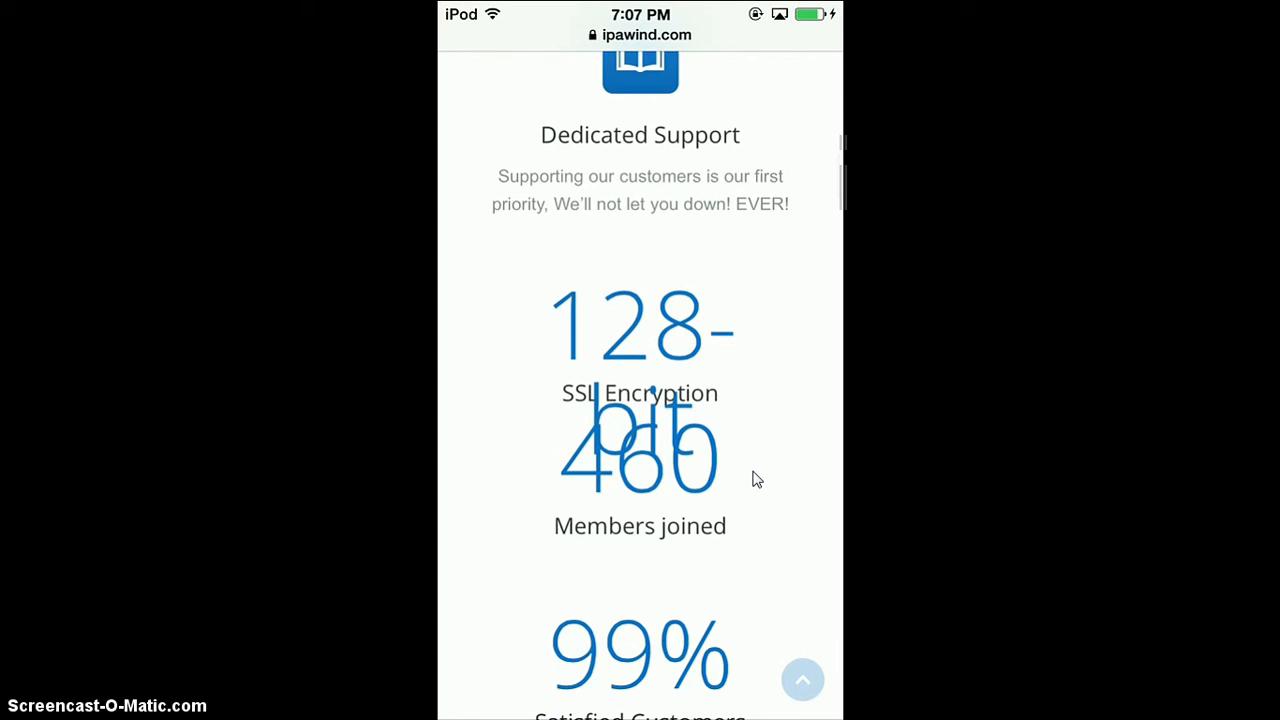
scroll(down, 3)
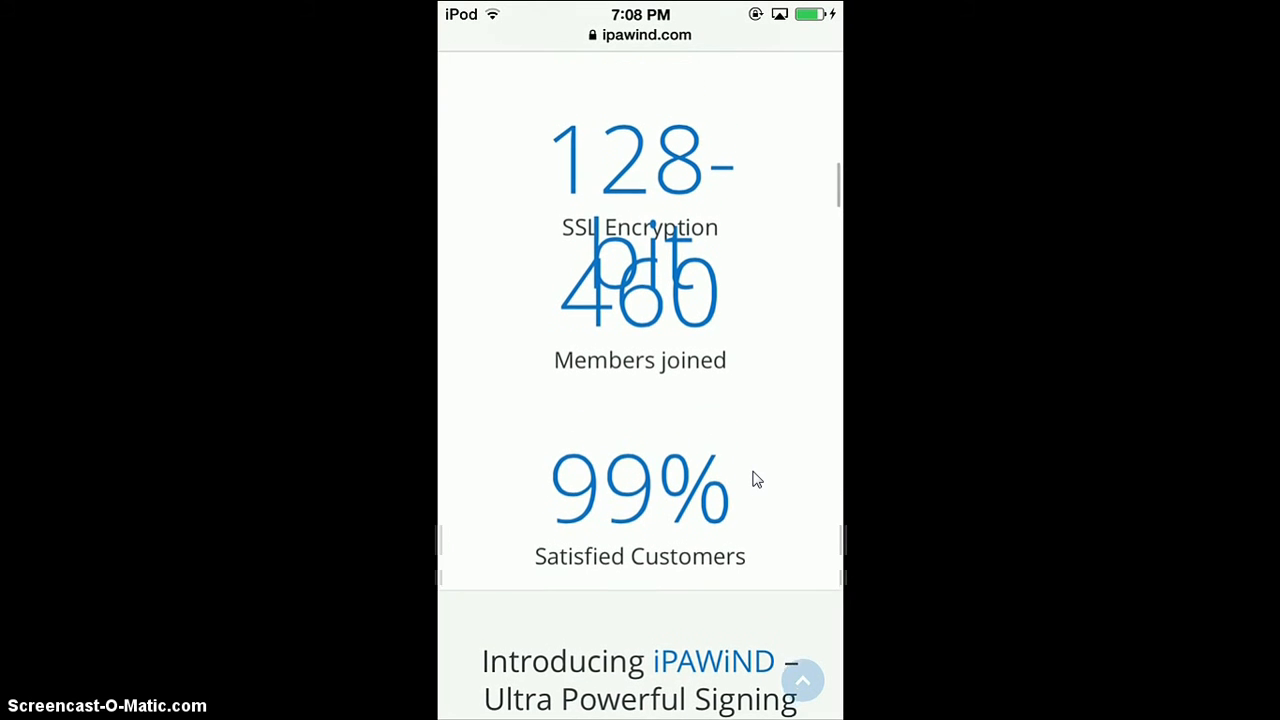
scroll(down, 3)
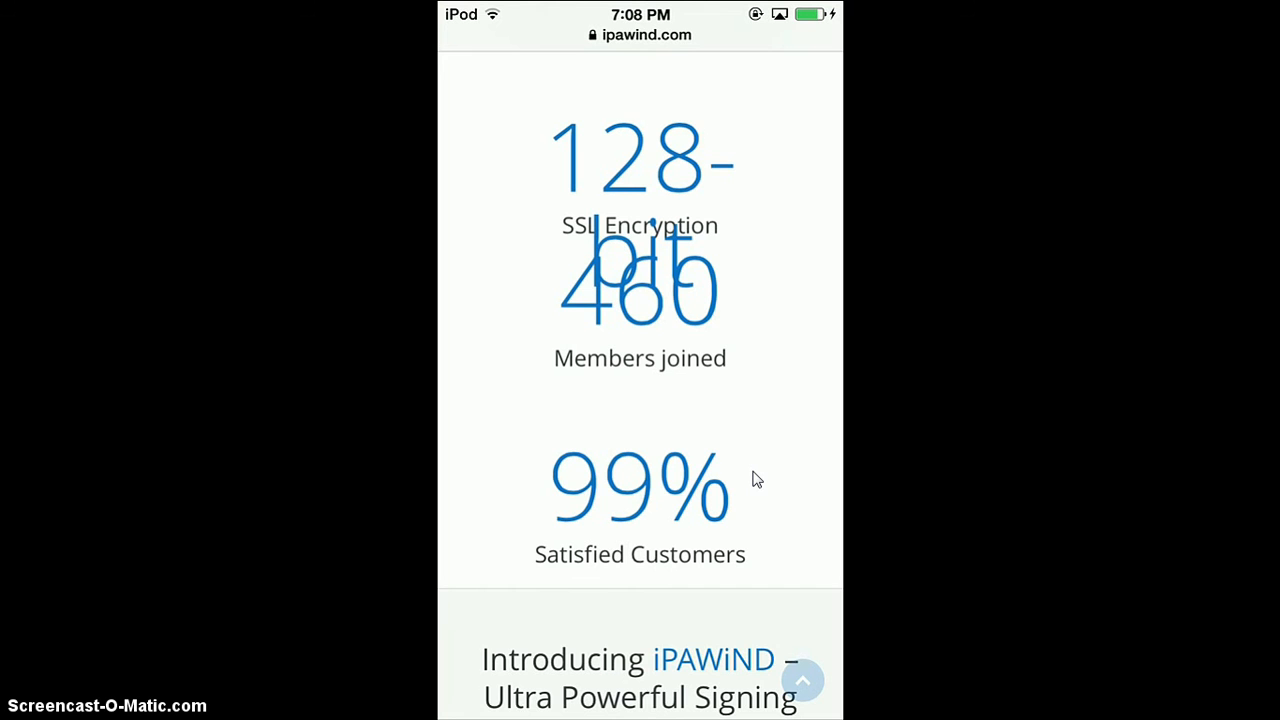
scroll(down, 3)
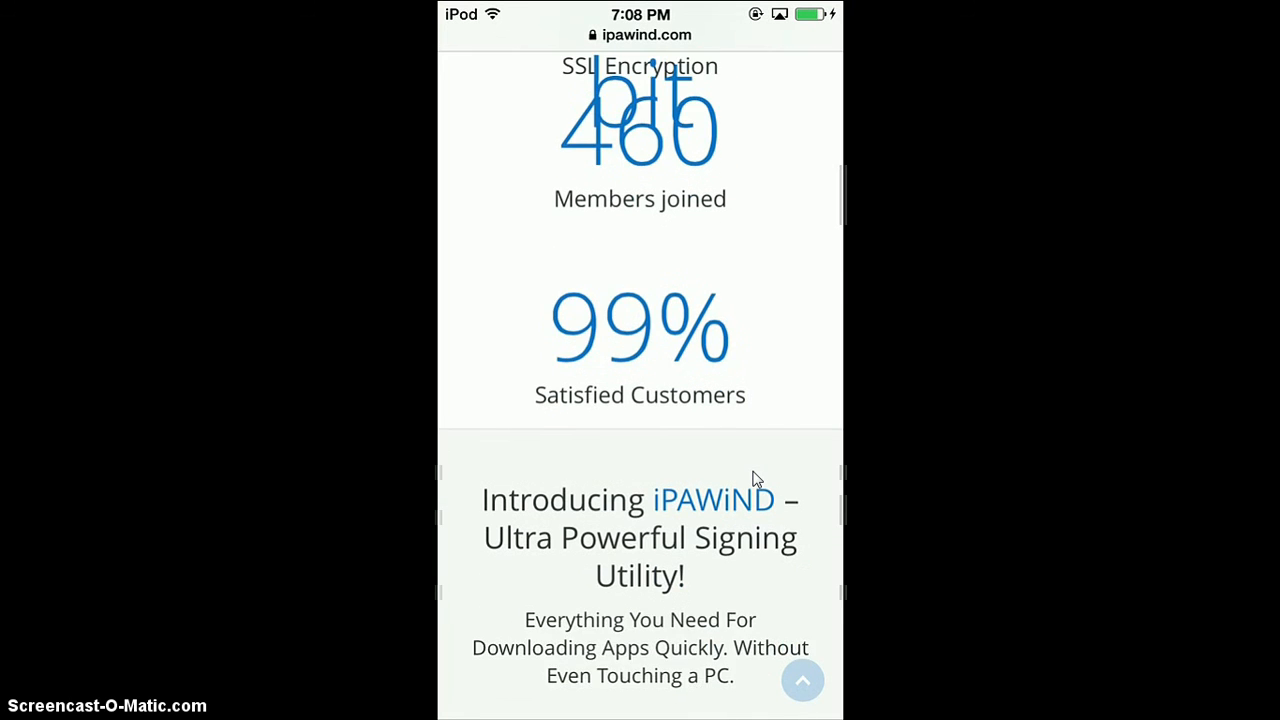
Step: Continue past the AppCake introduction down to the $15 one-year Premium pricing card
scroll(down, 3)
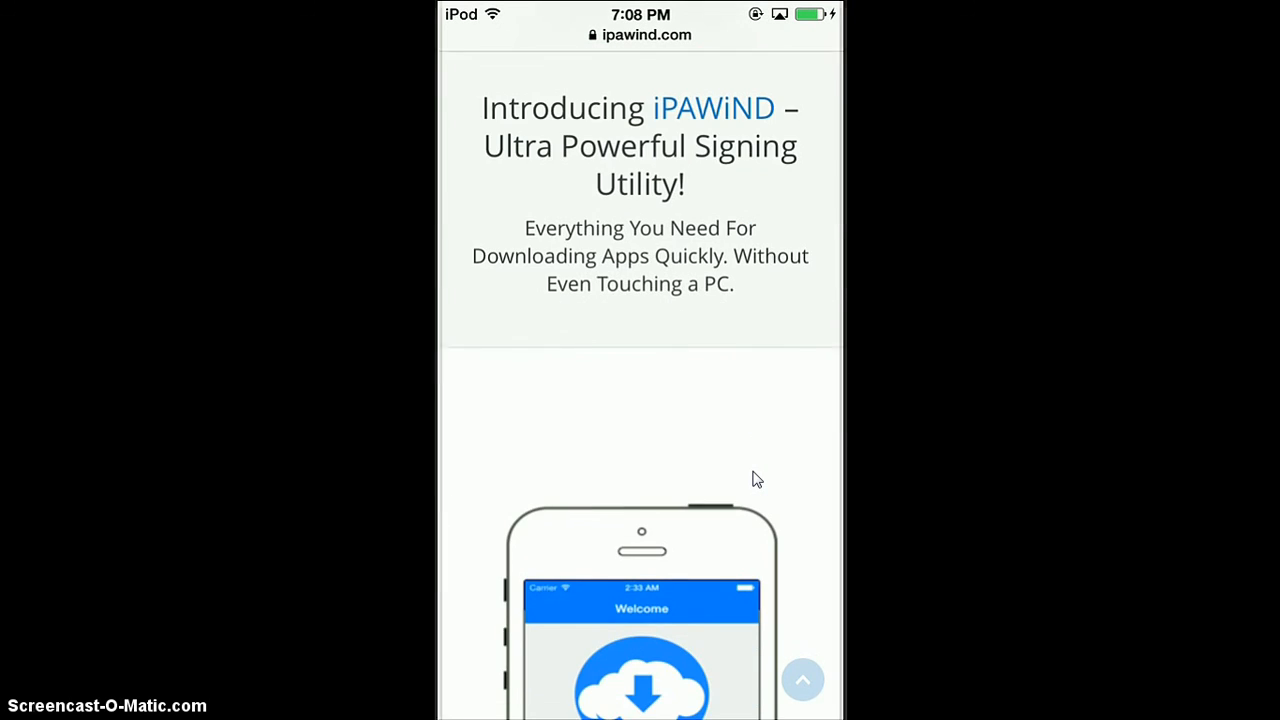
scroll(down, 3)
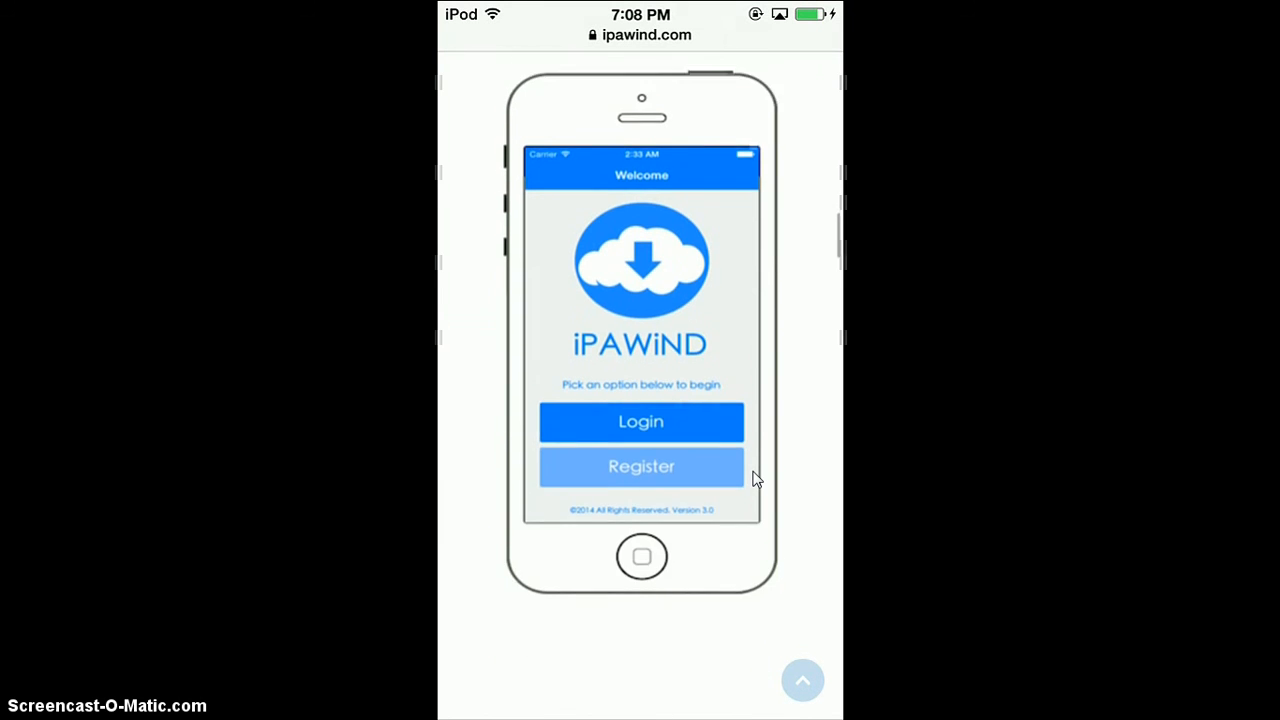
scroll(down, 3)
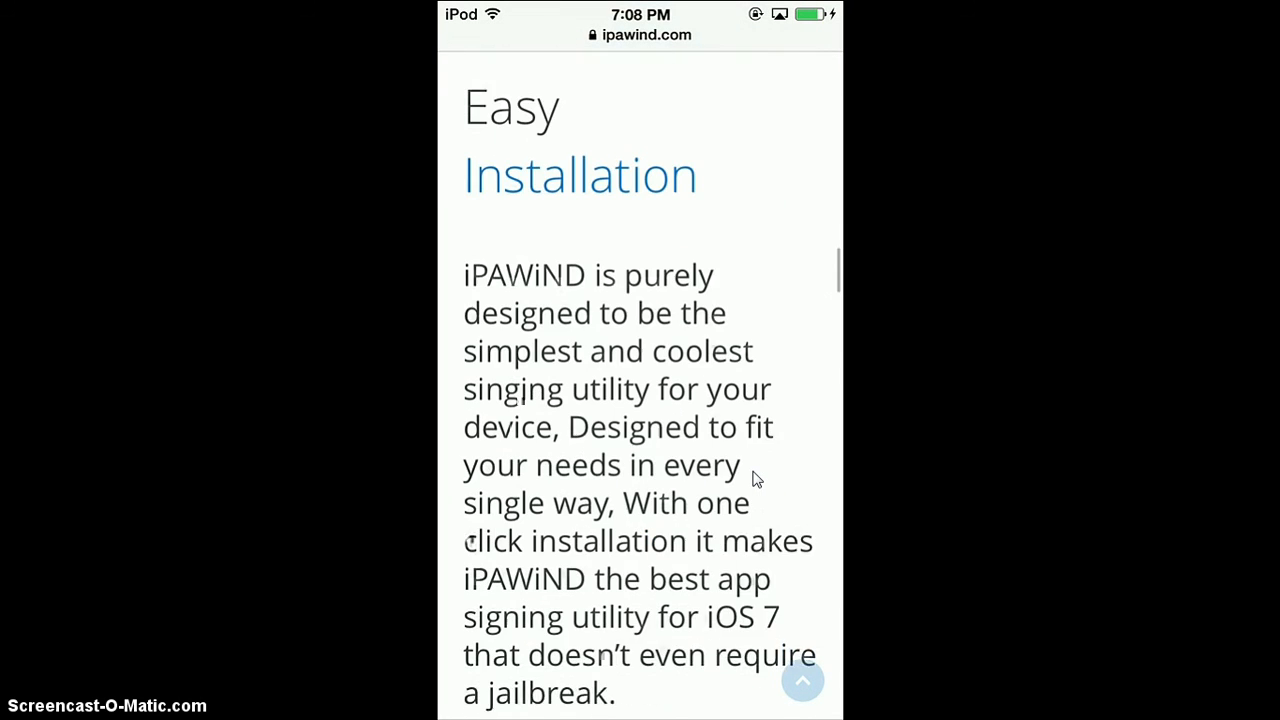
scroll(down, 3)
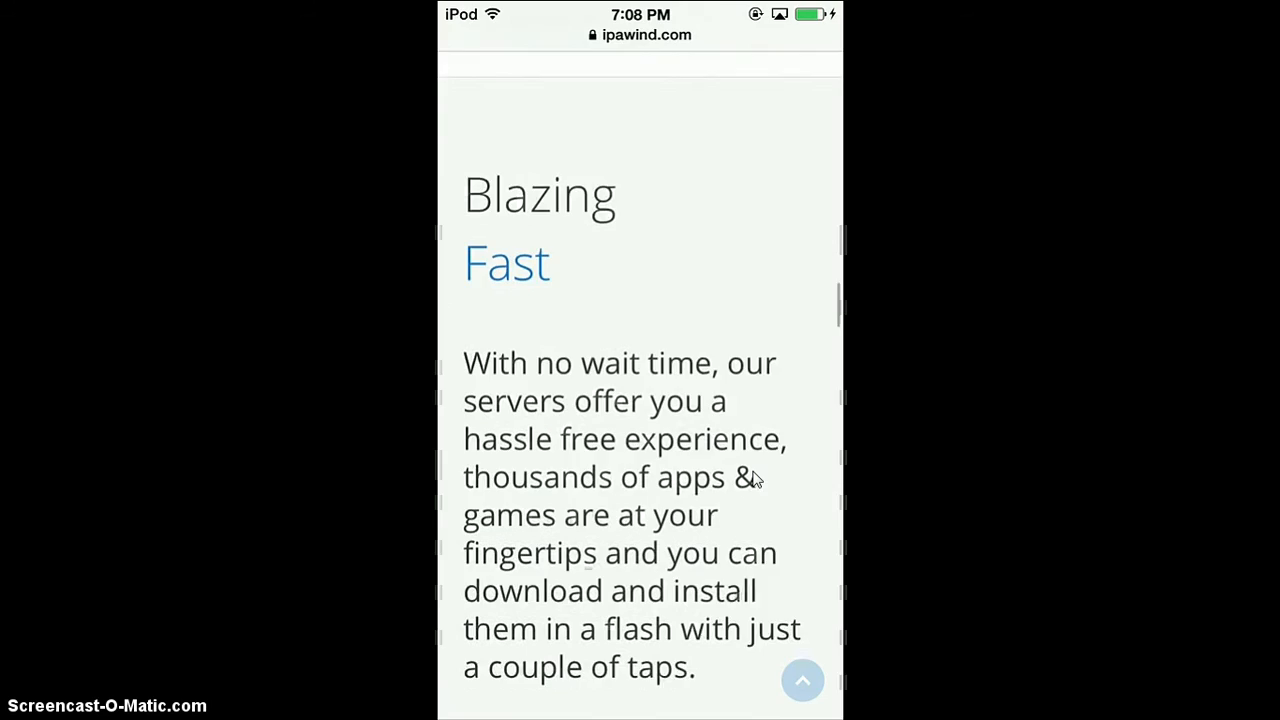
scroll(down, 3)
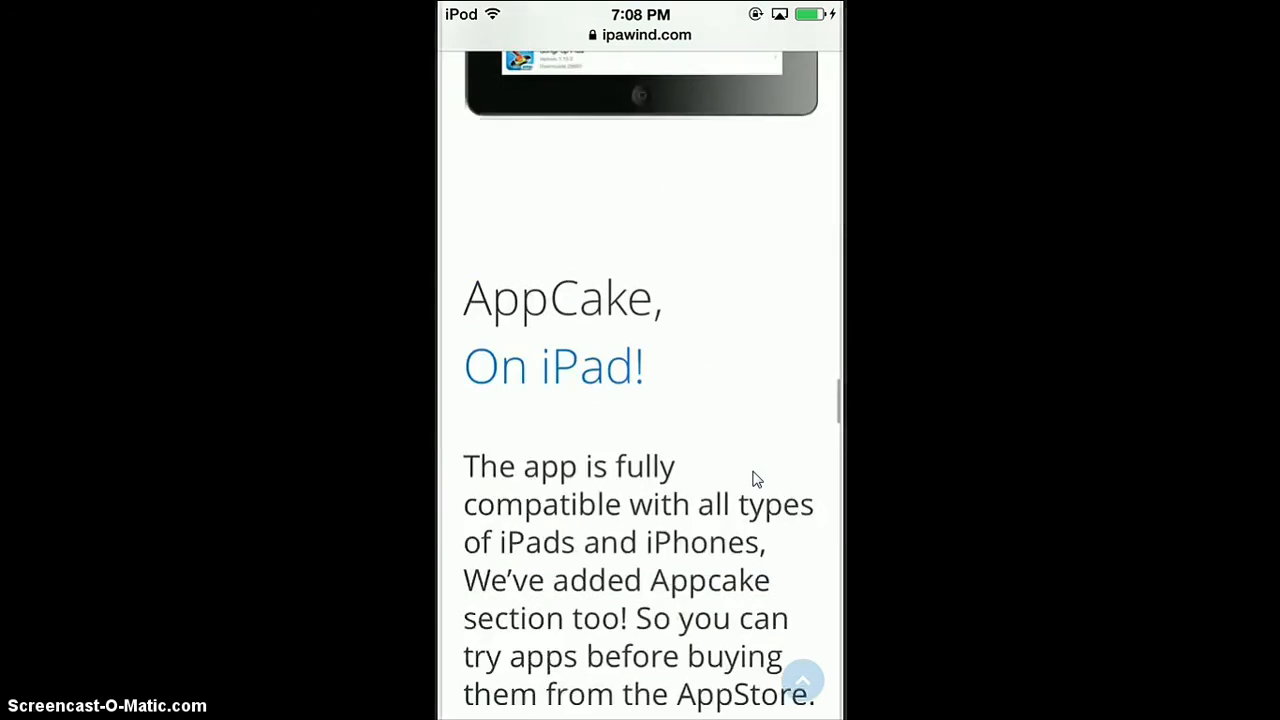
scroll(down, 3)
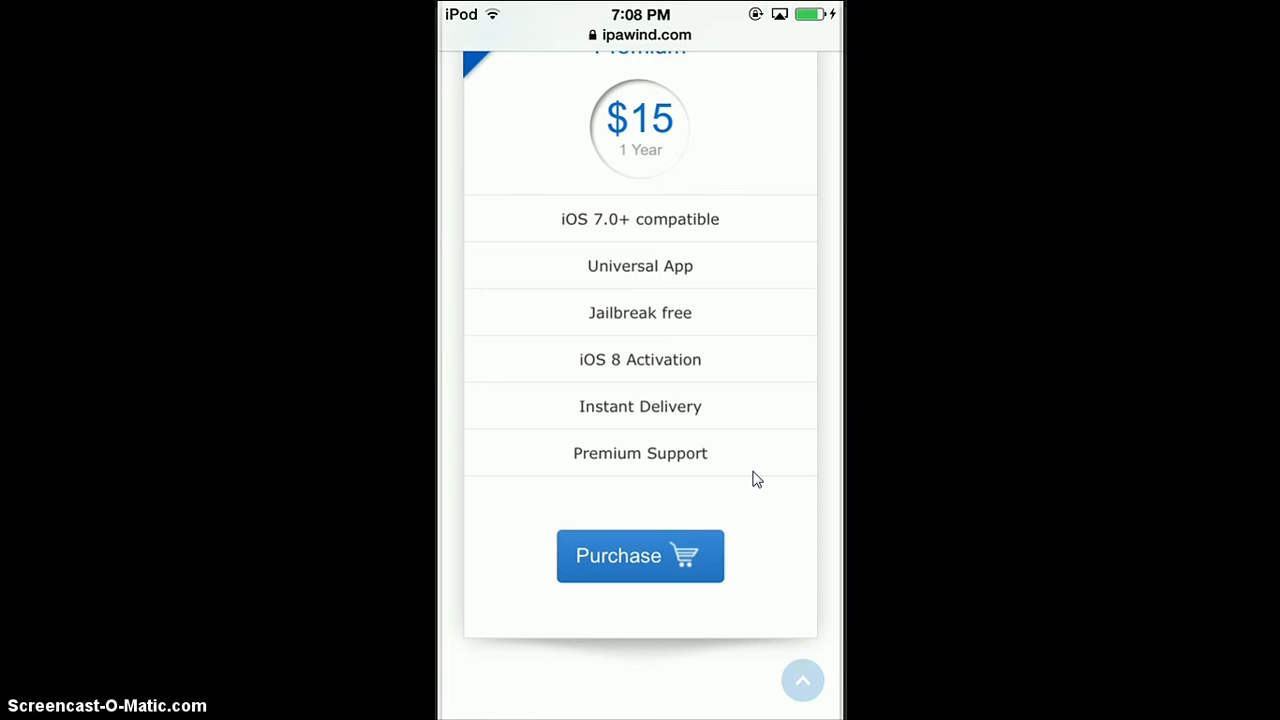
Step: Scroll through the Contact section to the message form before returning to the home screen
scroll(down, 3)
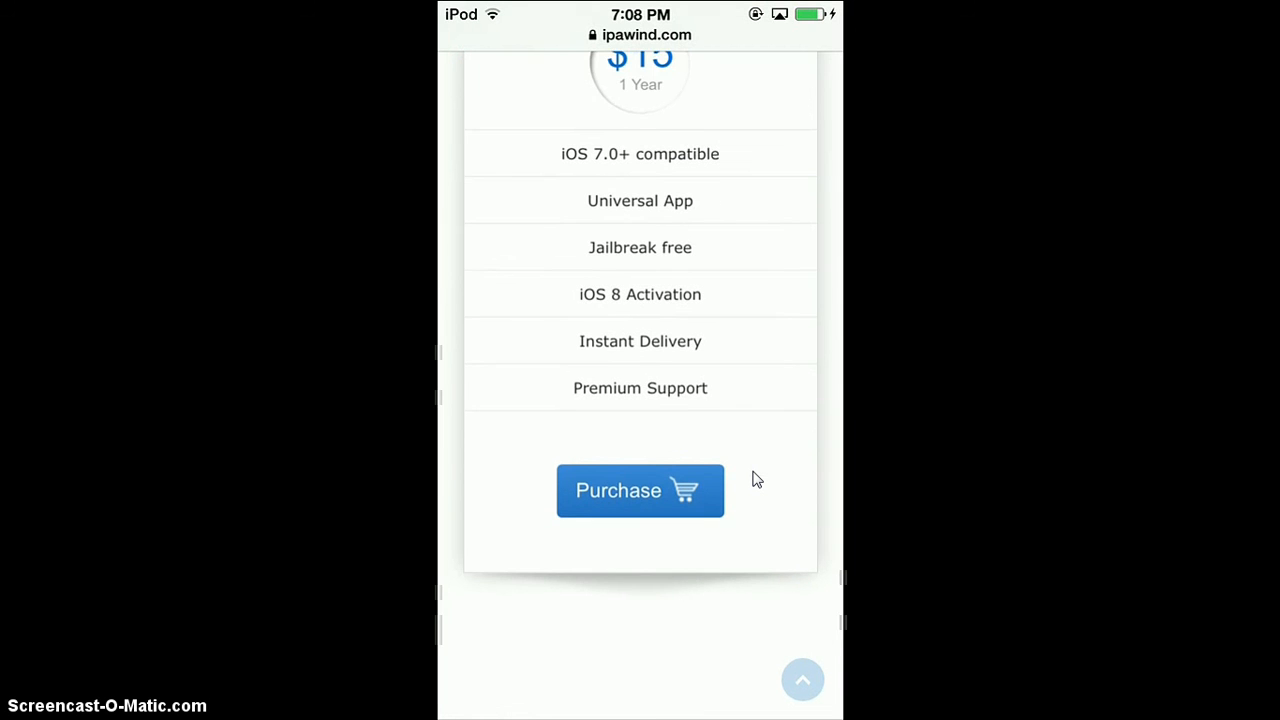
scroll(down, 3)
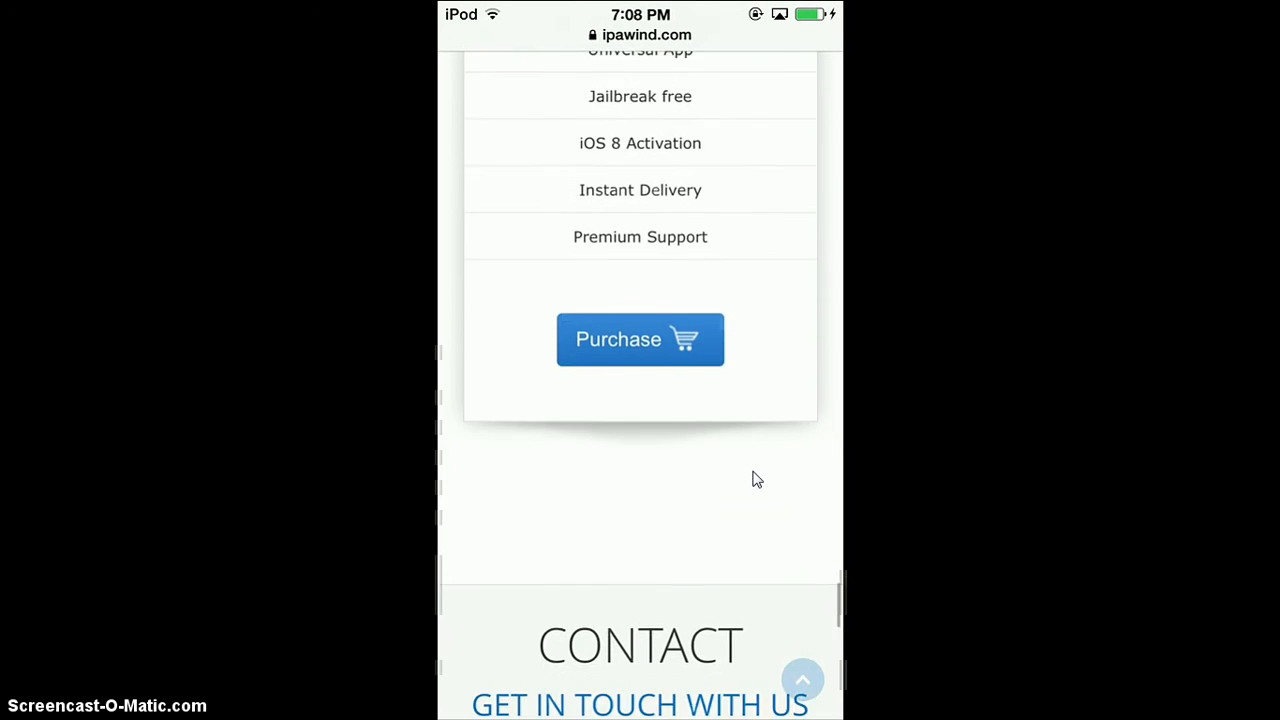
scroll(down, 3)
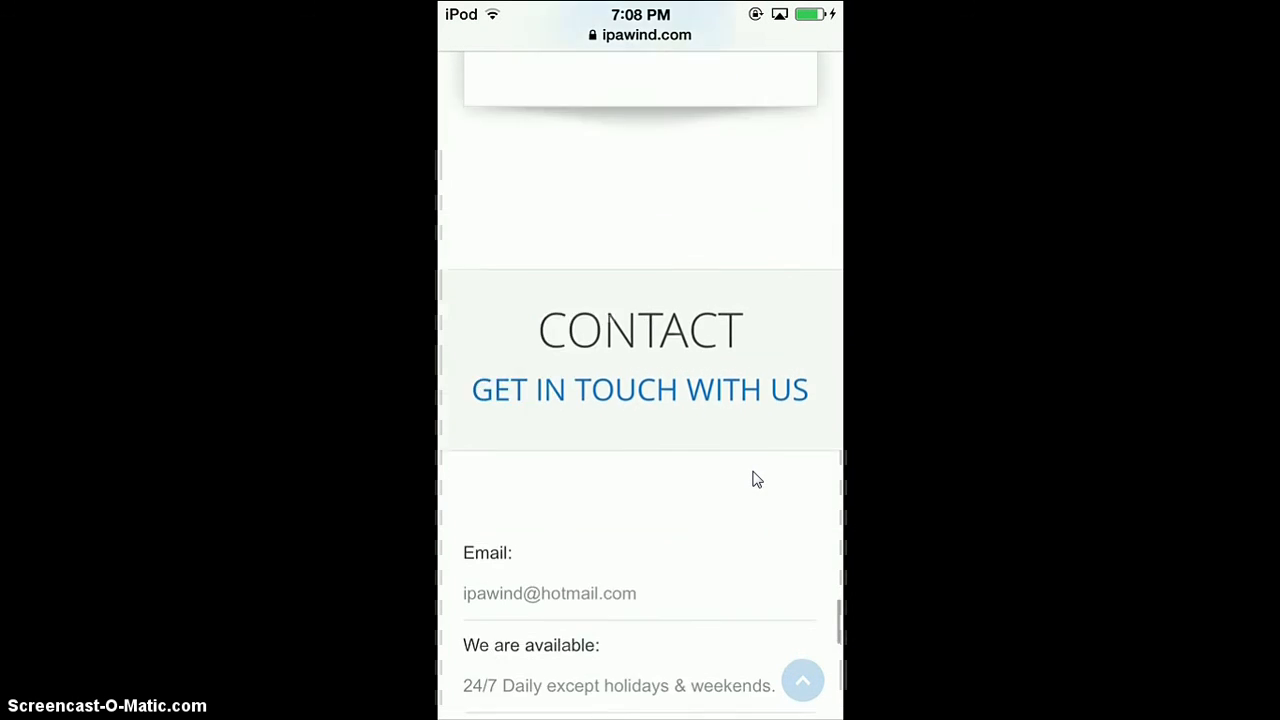
scroll(down, 3)
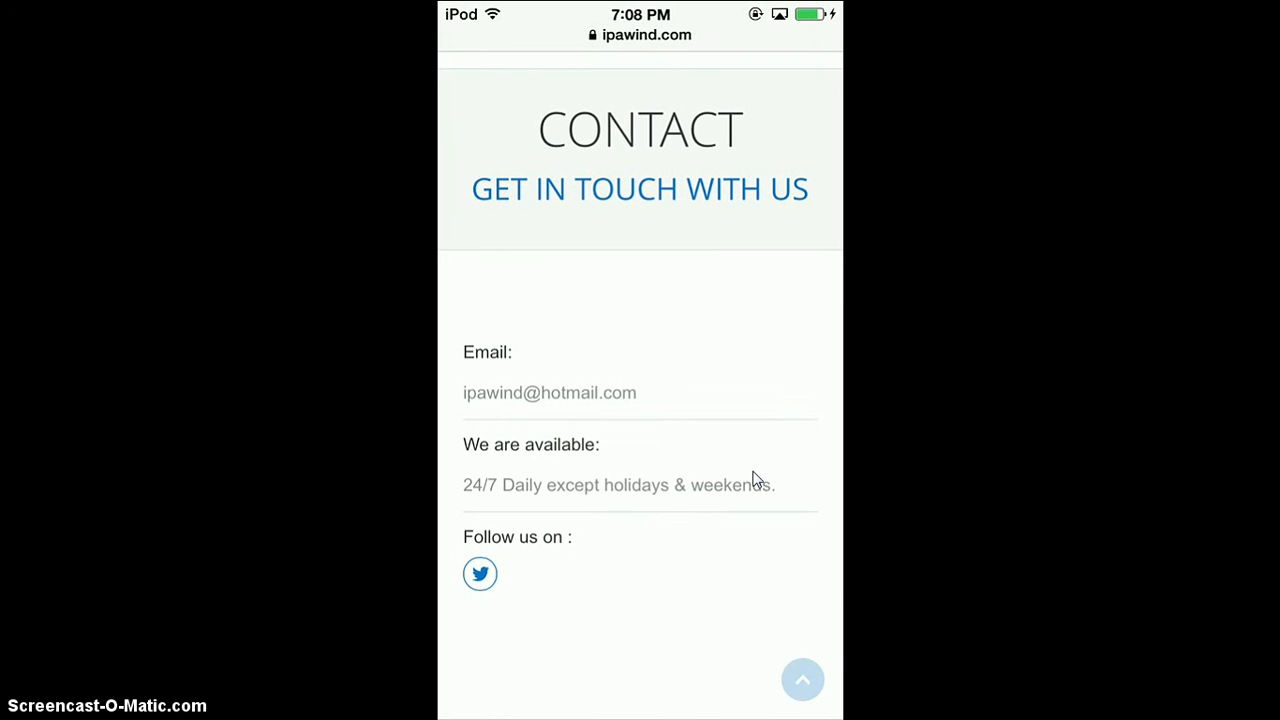
scroll(down, 3)
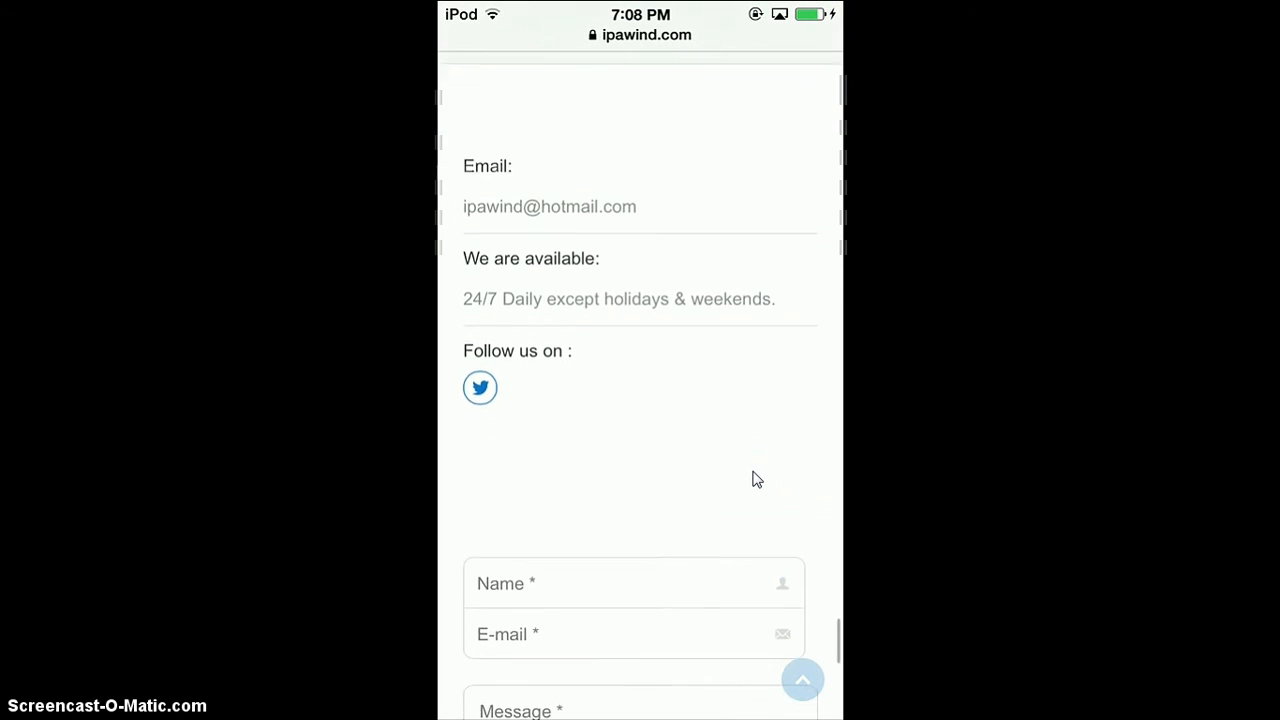
scroll(down, 3)
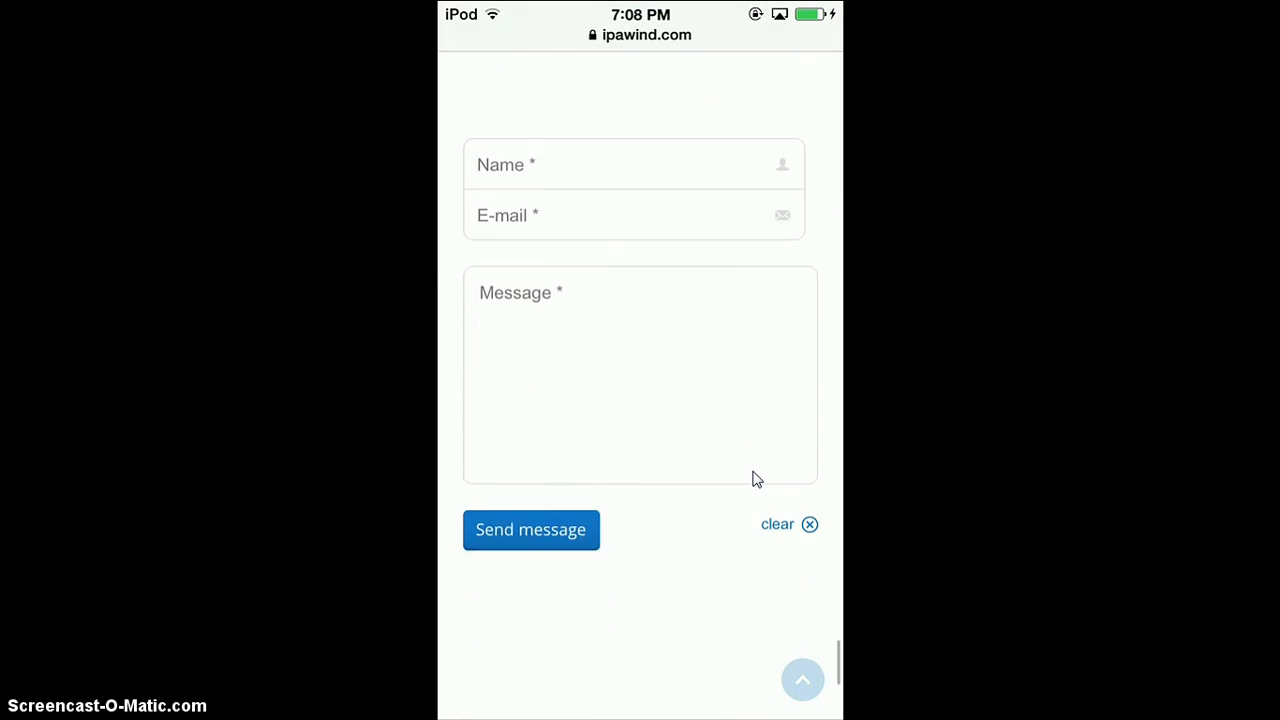
scroll(up, 3)
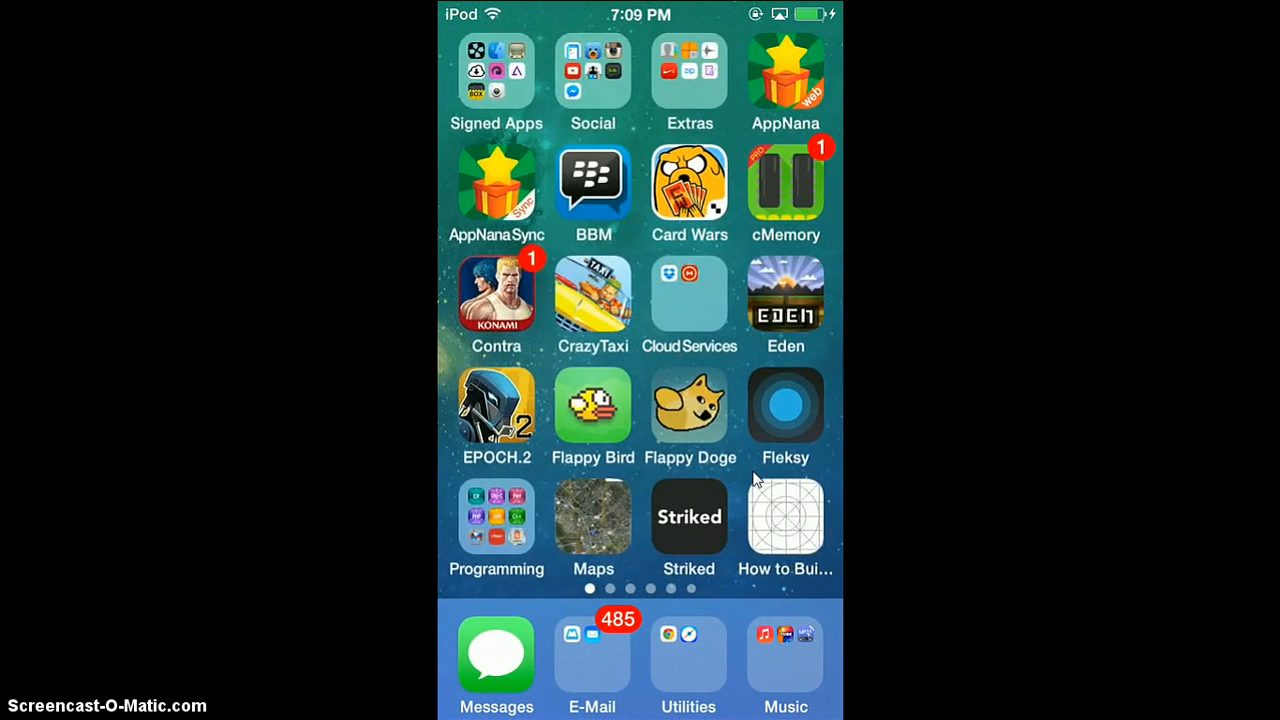
Step: Launch the newly installed MovieBox from the Signed Apps folder
click(492, 72)
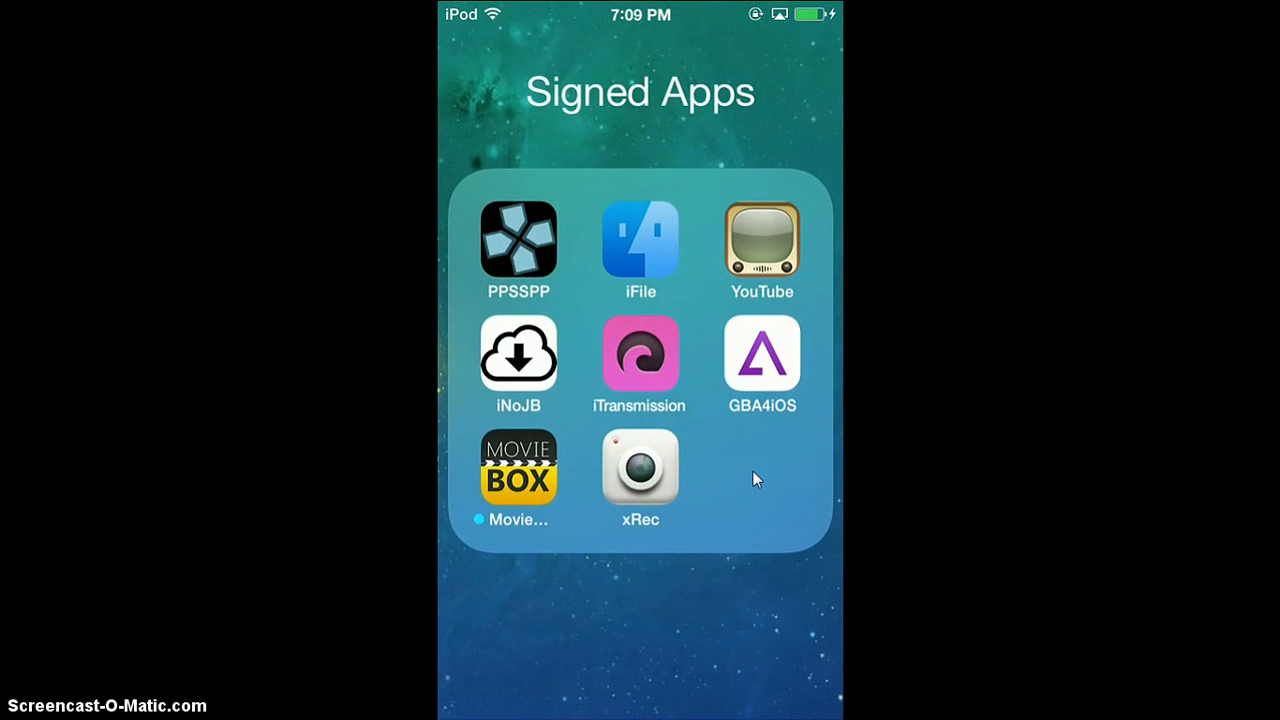
click(518, 468)
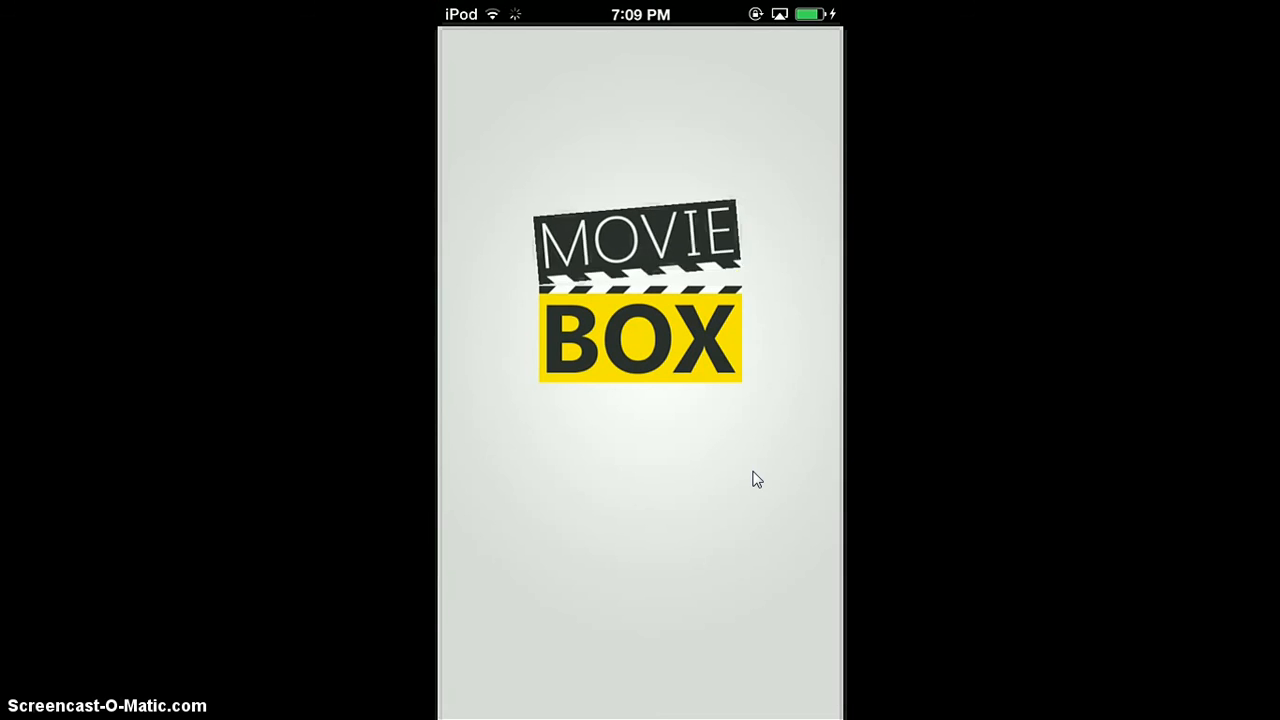